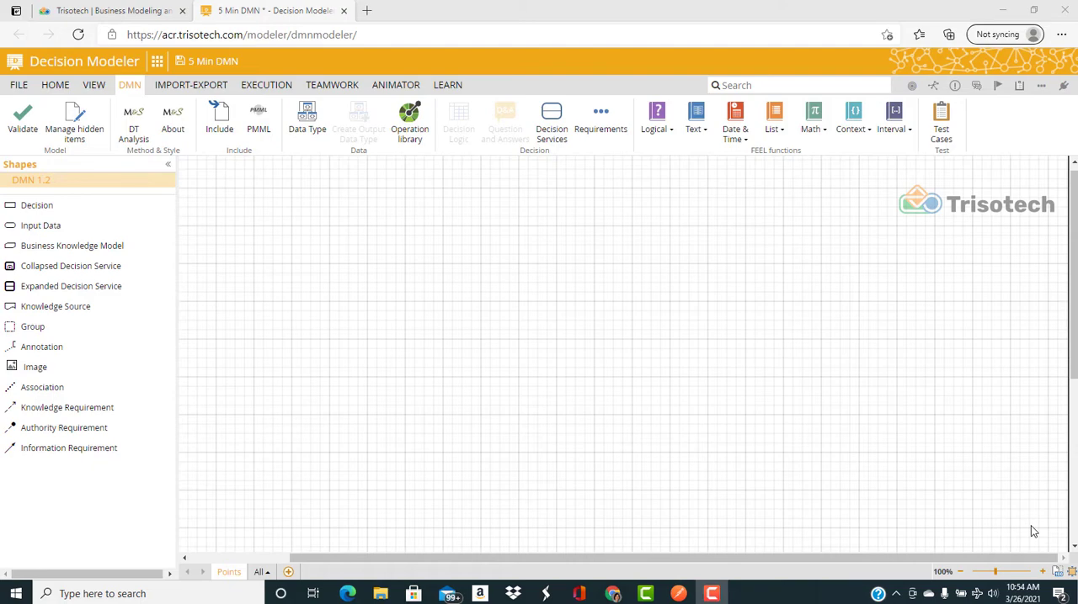
- Create the tShopping Cart data type with Phone Number text and Items of SKU and Quantity, then save it
left_click(306, 118)
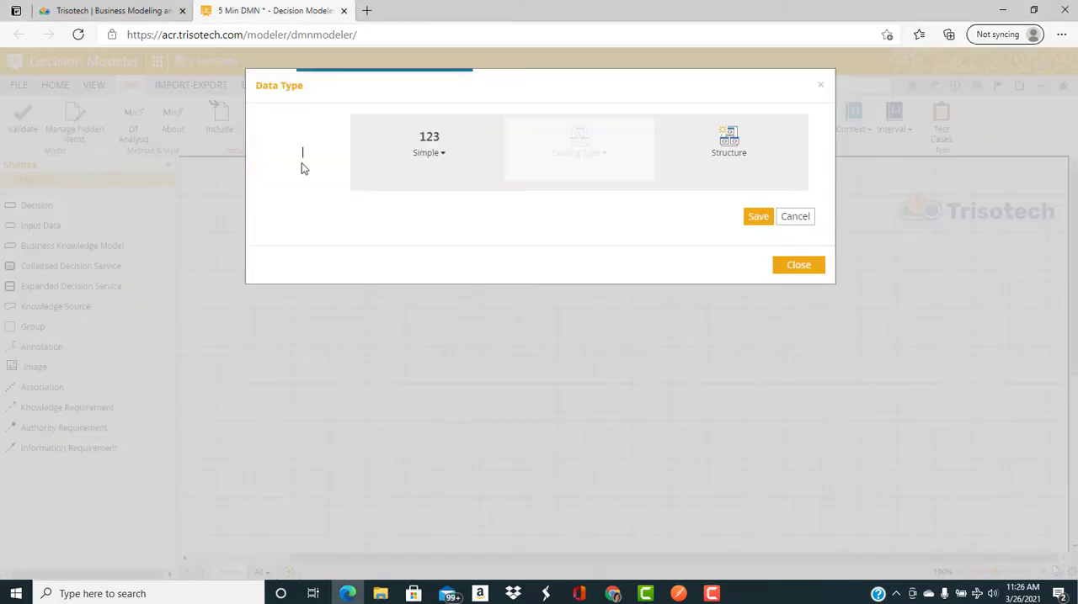
type("tShopping Cart")
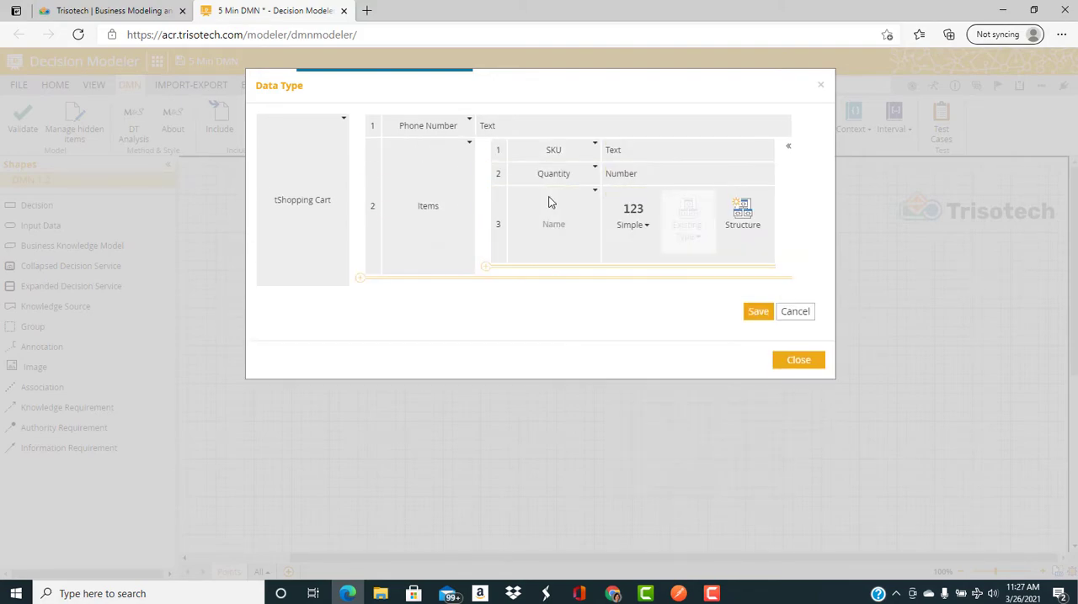
left_click(633, 226)
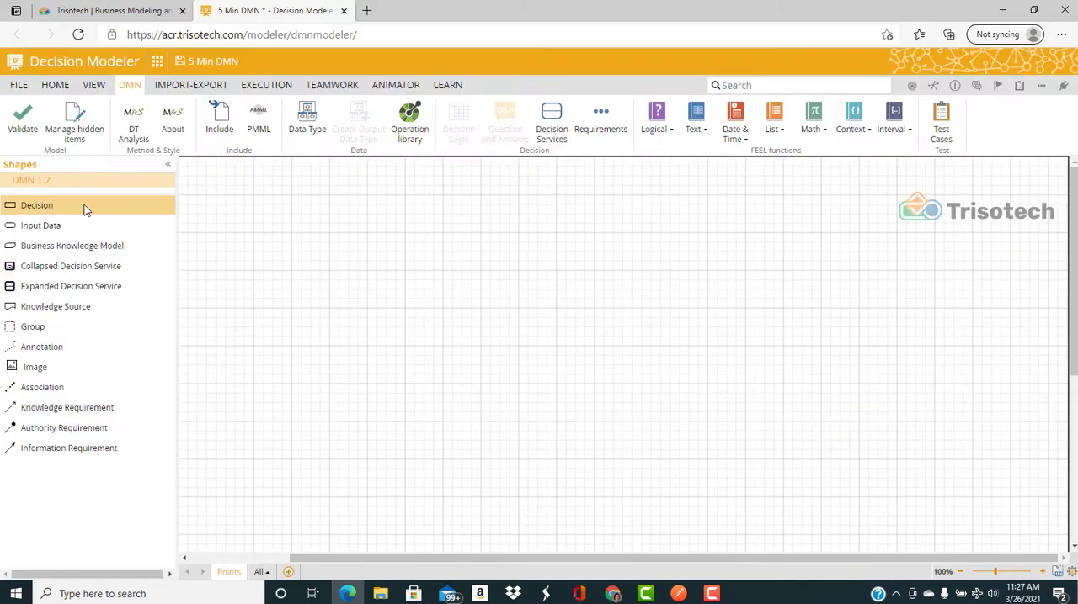
- Add a Shopping Cart input data typed as tShopping Cart feeding a Loyalty Points Computation decision
left_click_drag(37, 205, 367, 300)
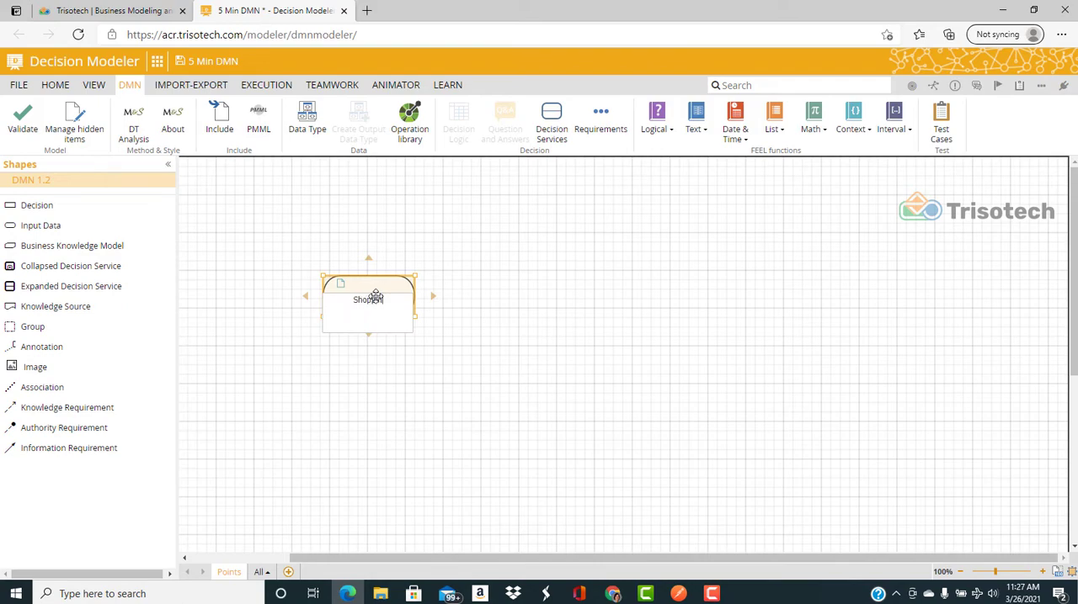
right_click(367, 299)
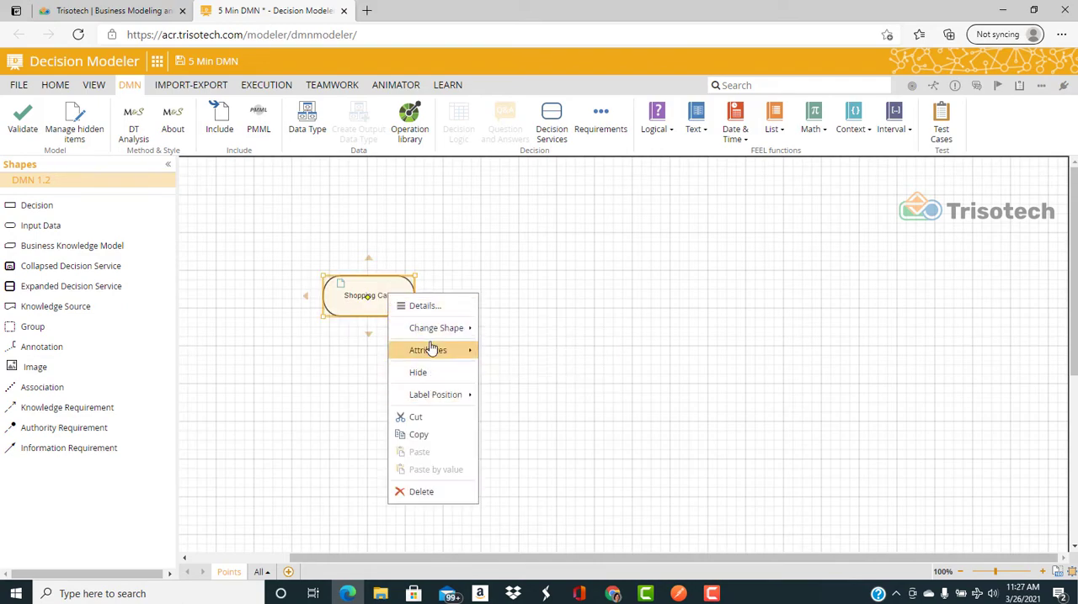
left_click(428, 350)
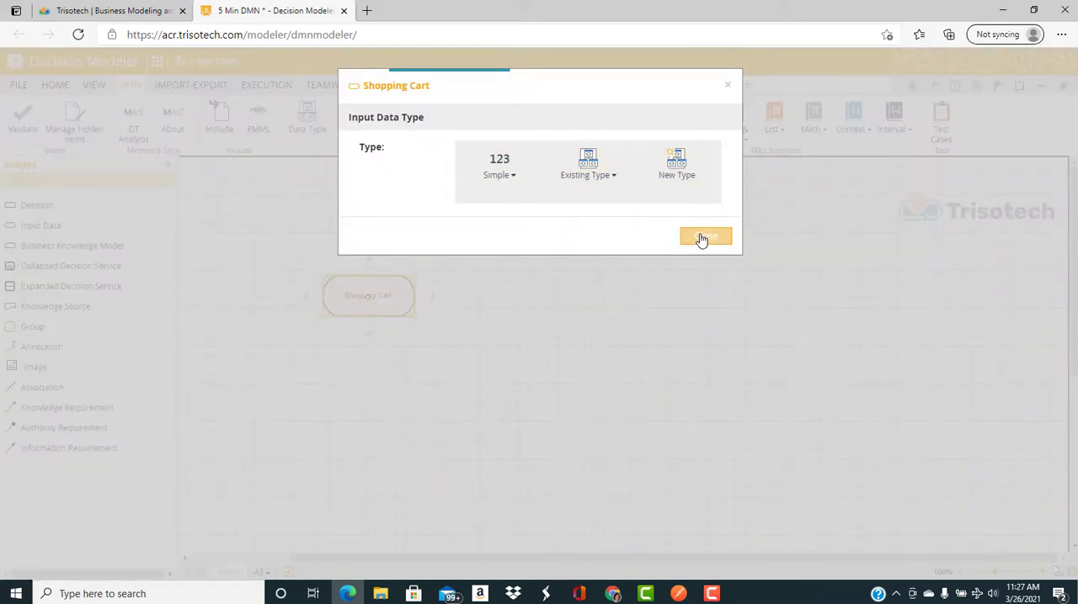
left_click(705, 235)
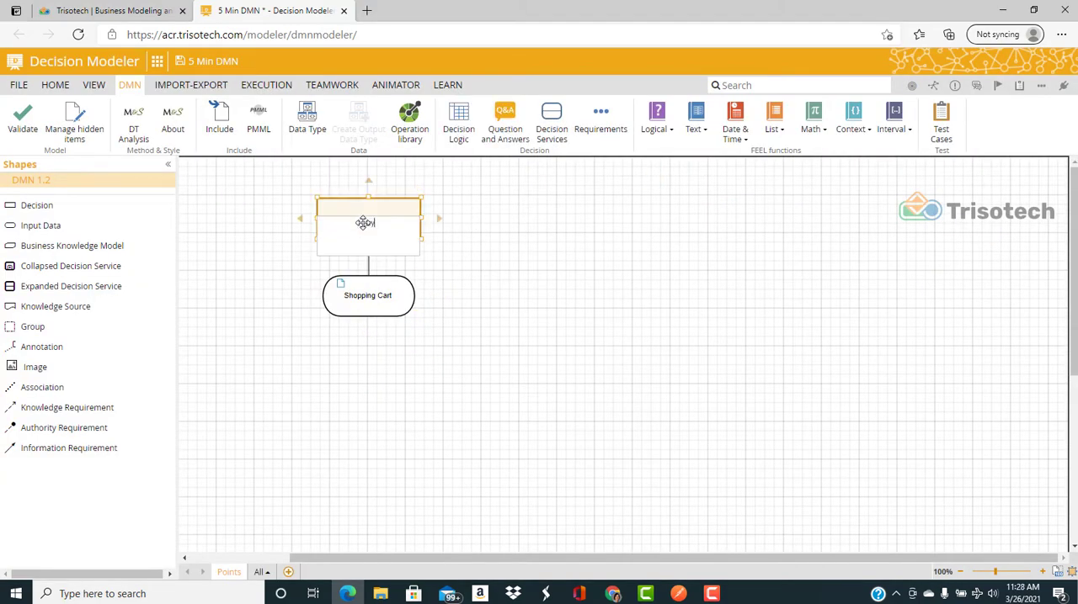
type("Loyalty Points Computation")
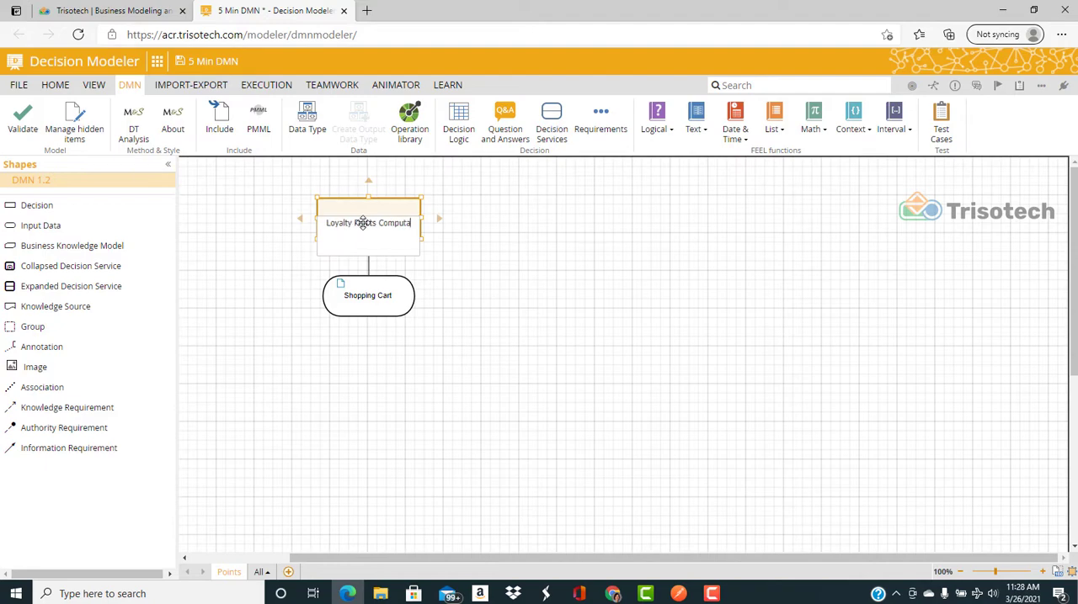
left_click(295, 219)
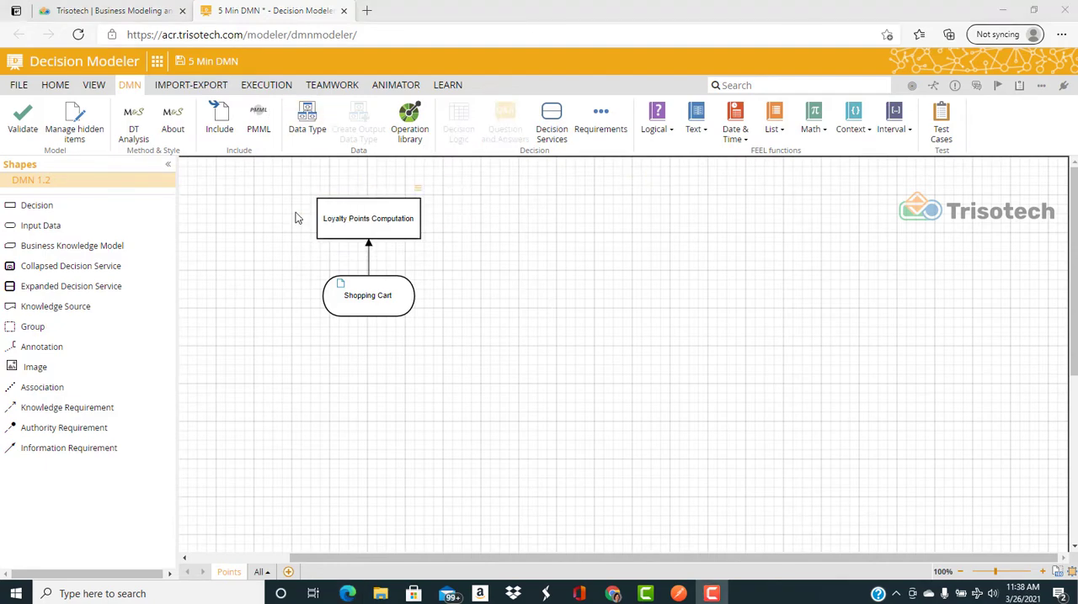
- Add Item Cost List as a FEEL for-expression over Shopping Cart.Items returning Quantity times Unit Cost
double_click(367, 219)
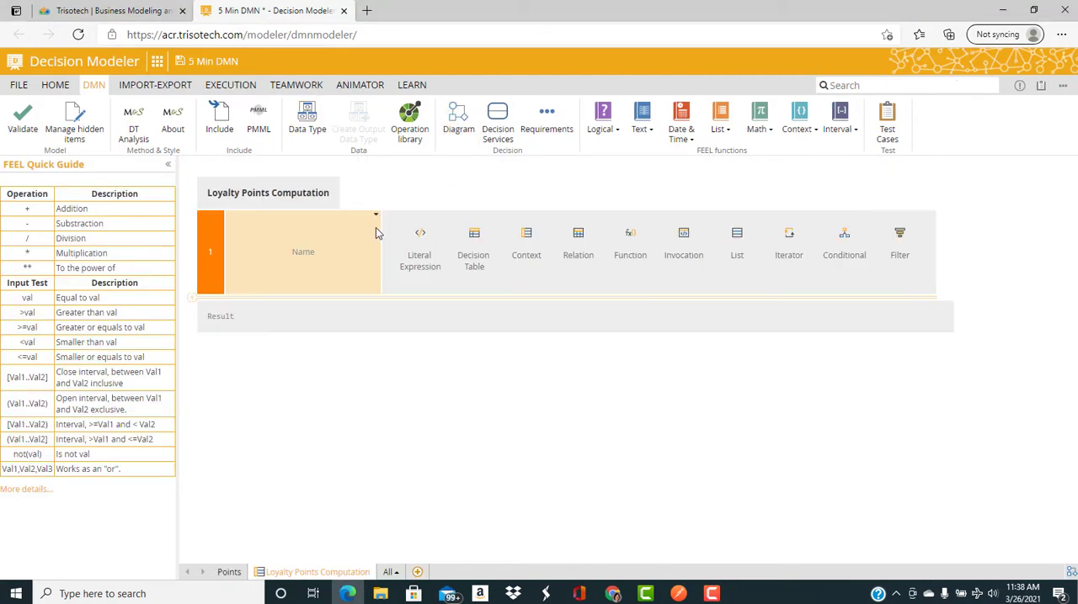
left_click(303, 253)
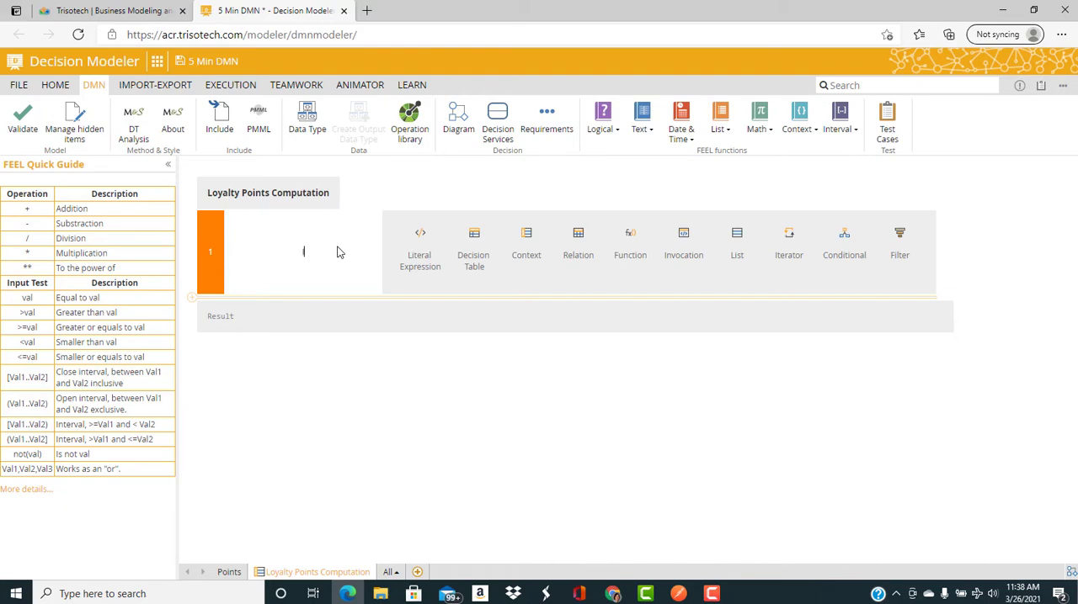
type("Item Cost List")
type("for")
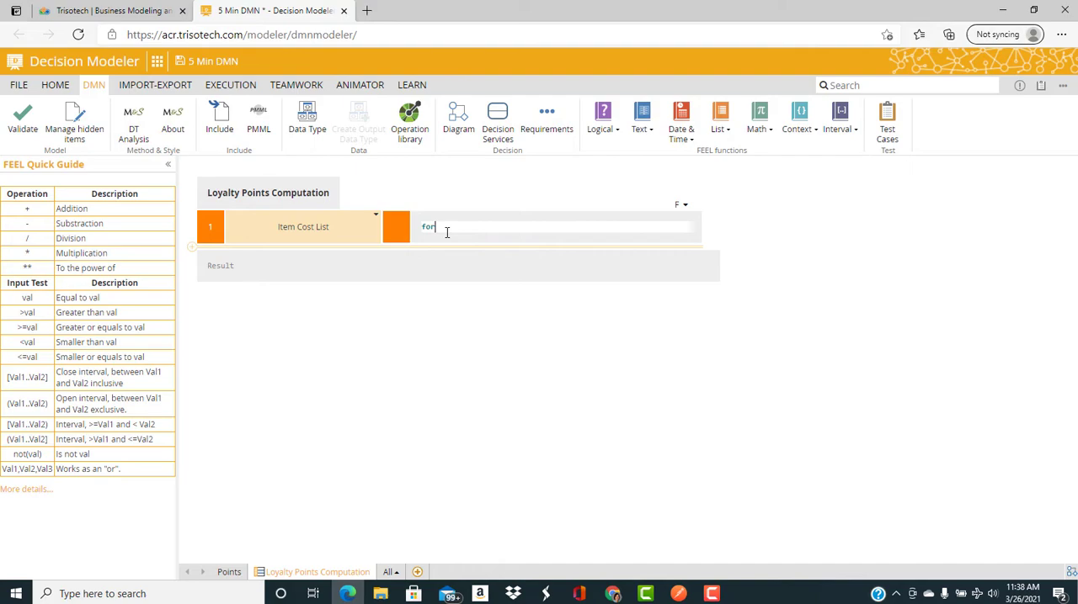
type("item in")
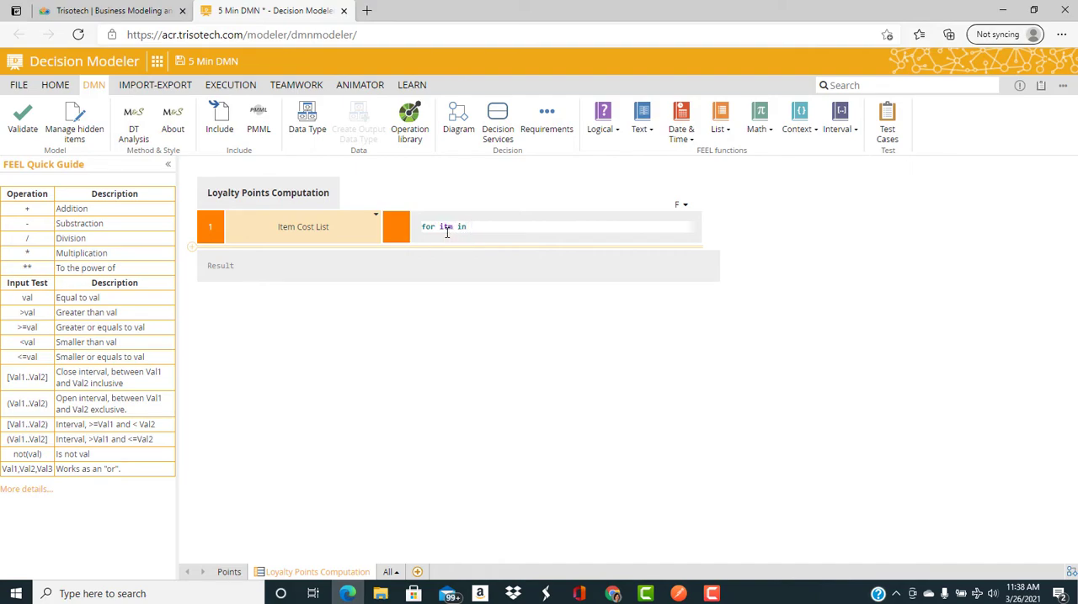
type("Shopping Cart.Items return itm")
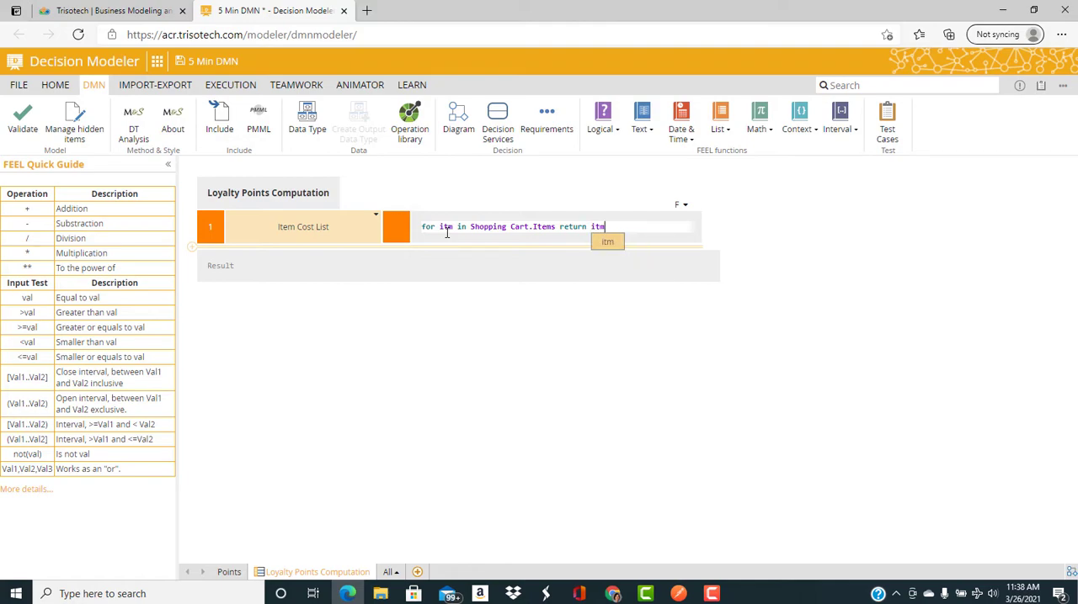
type(".Quantity*itm.Unit Cost")
type("Total Cost")
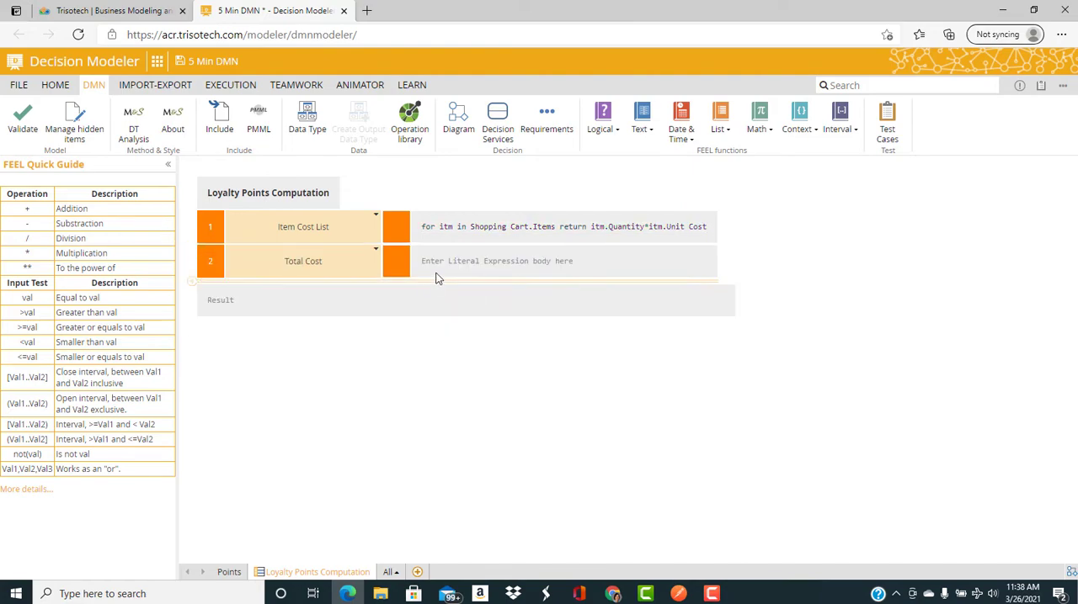
- Add Total Cost as sum(Item Cost List)
type("sum(i")
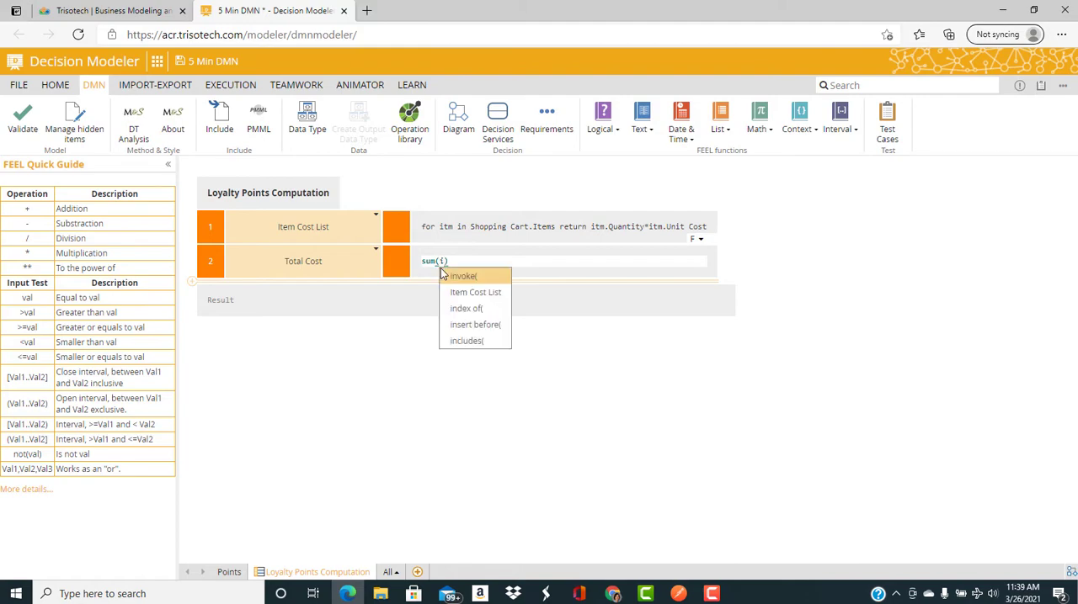
left_click(475, 293)
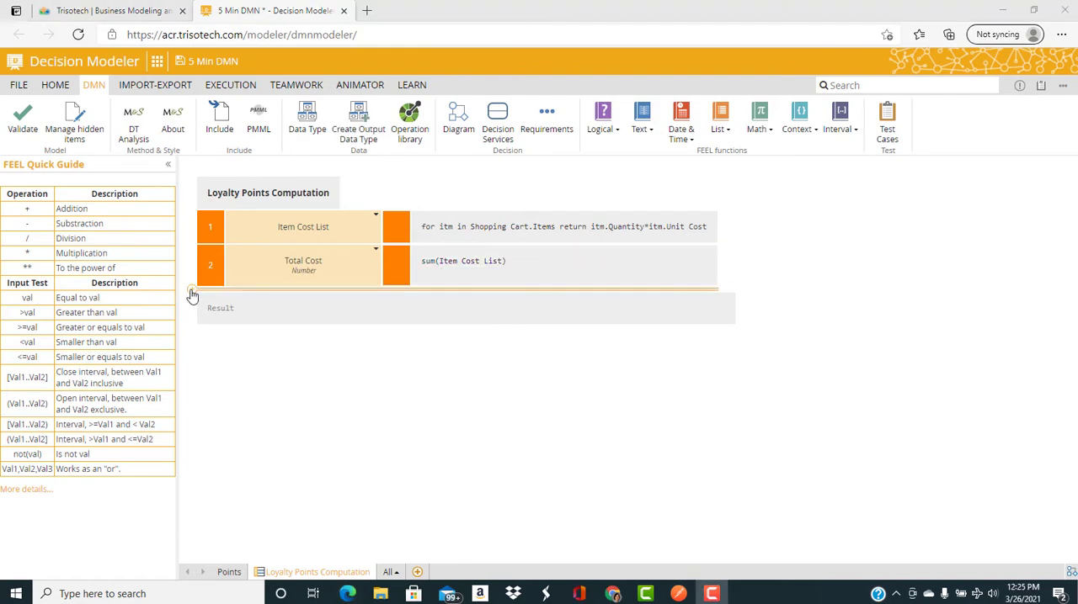
- Add a Rate decision table of type Number: Total Cost <30 → 0, [30..100] → 5, >=100 → 7
left_click(192, 290)
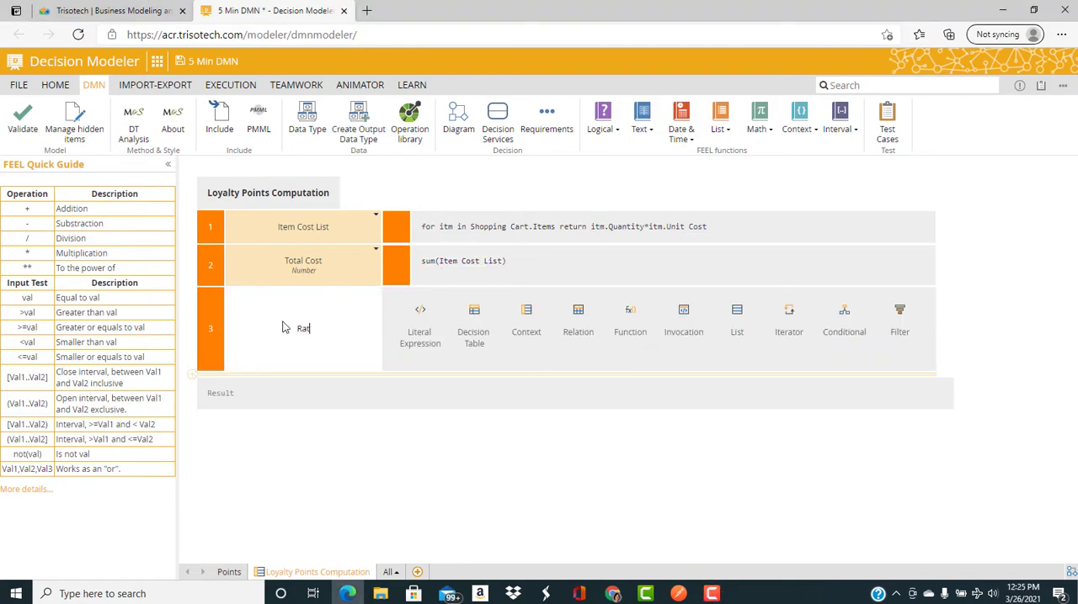
left_click(473, 320)
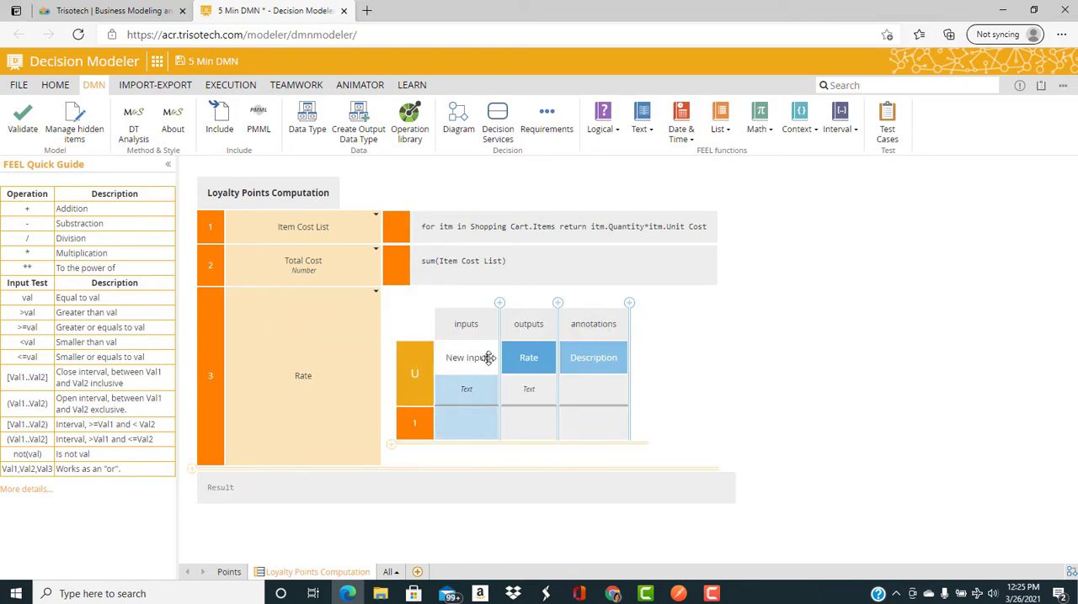
left_click(465, 357)
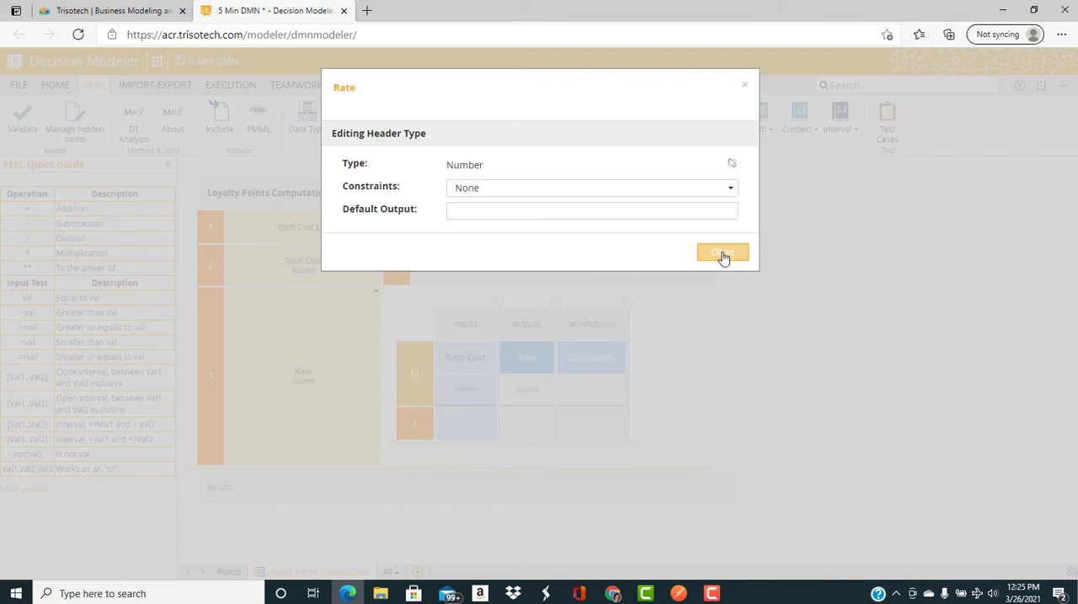
left_click(721, 252)
type("<30")
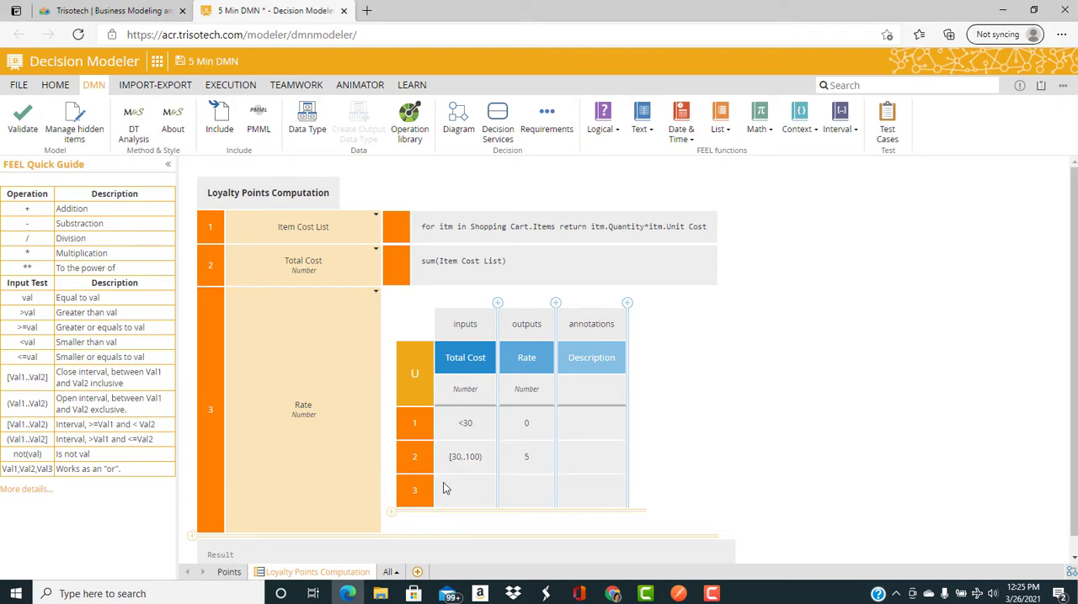
type(">=100")
type("7")
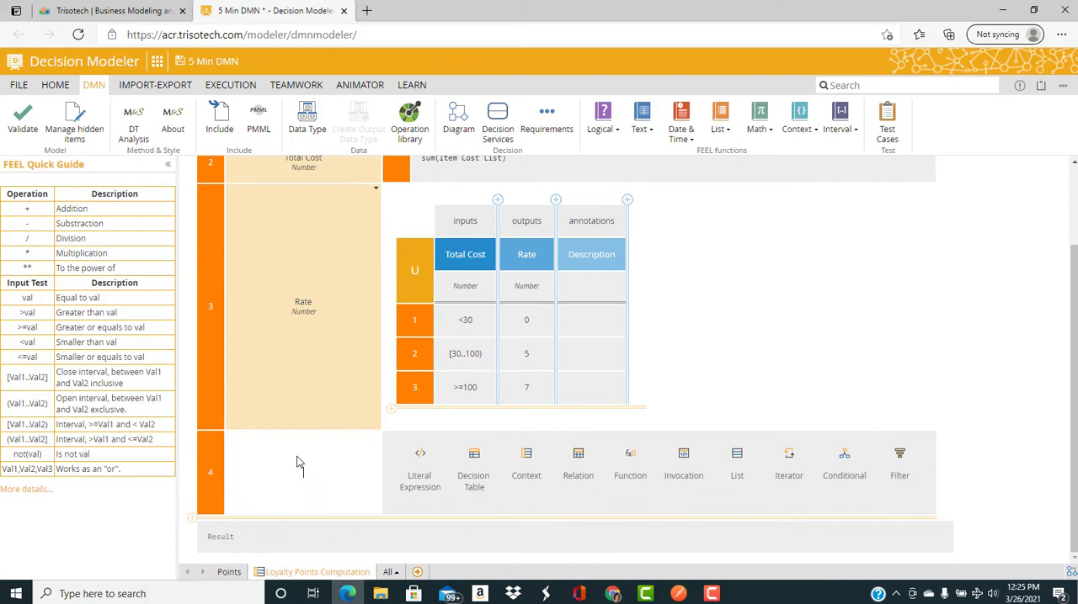
- Add Loyalty Points List as a for-expression over Shopping Cart.Items guarded by a Rate condition
type("Loyal")
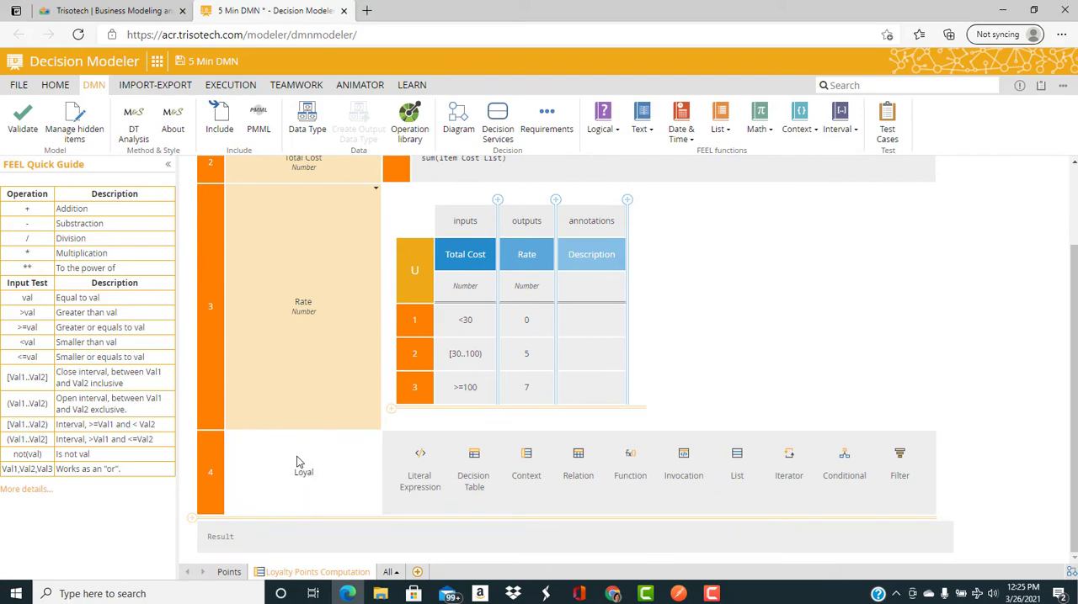
type("Loyalty Points")
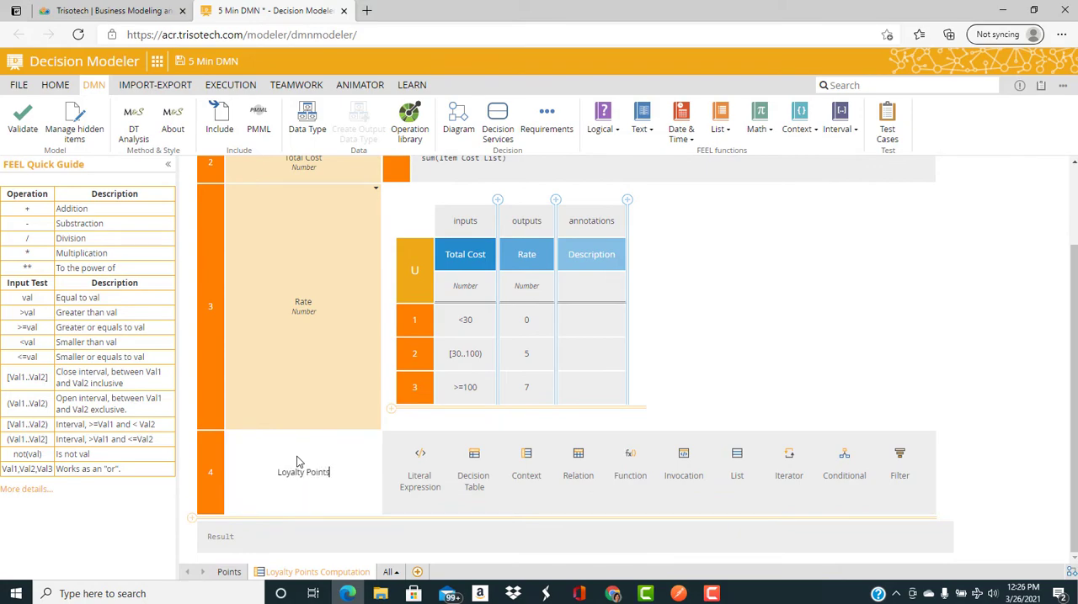
type("List")
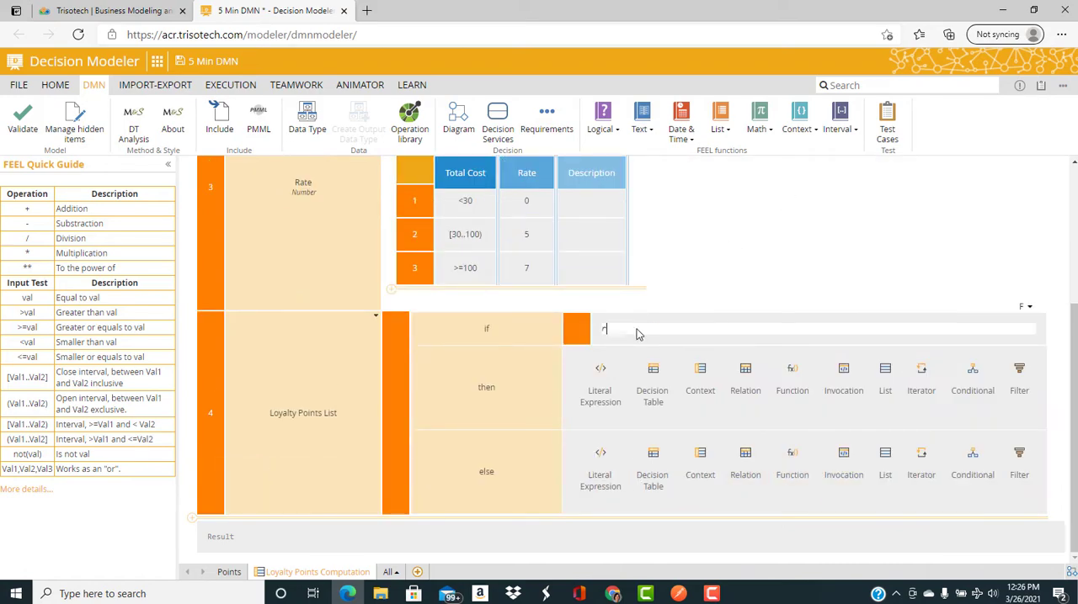
type("Rate>0")
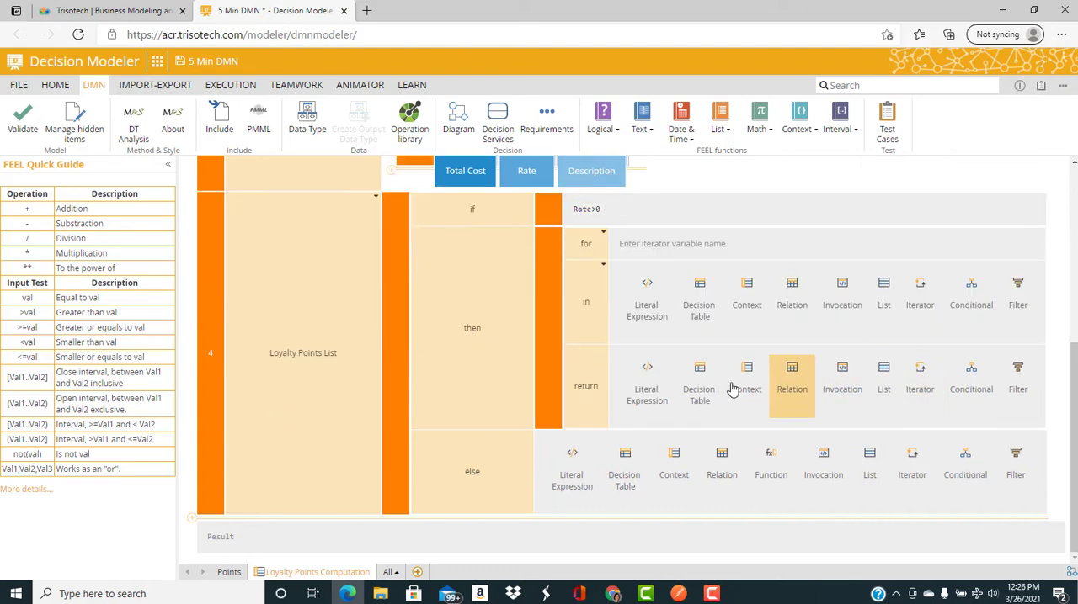
type("it")
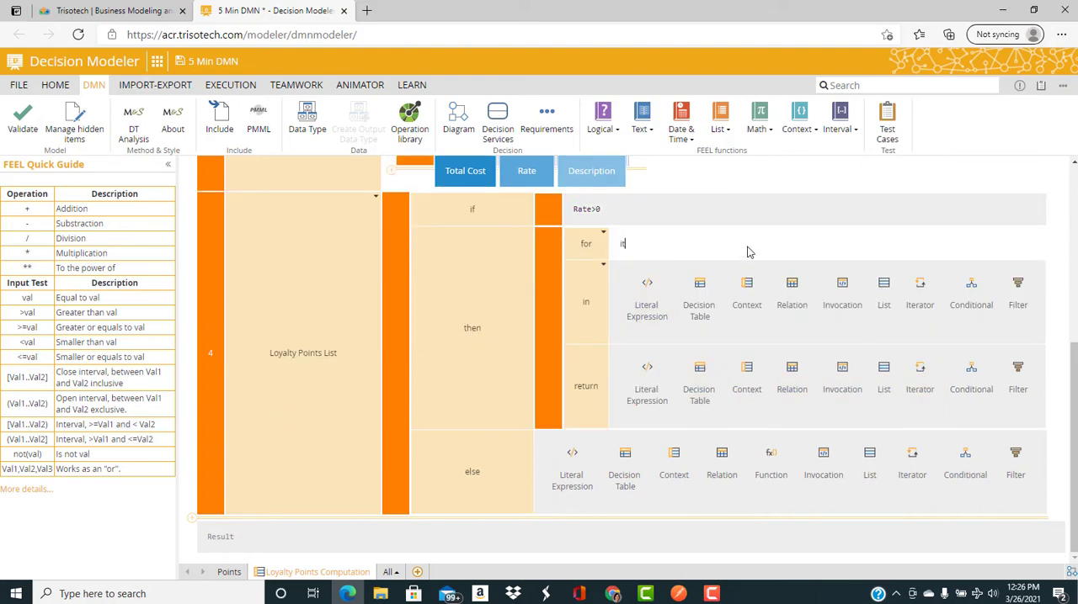
type("item")
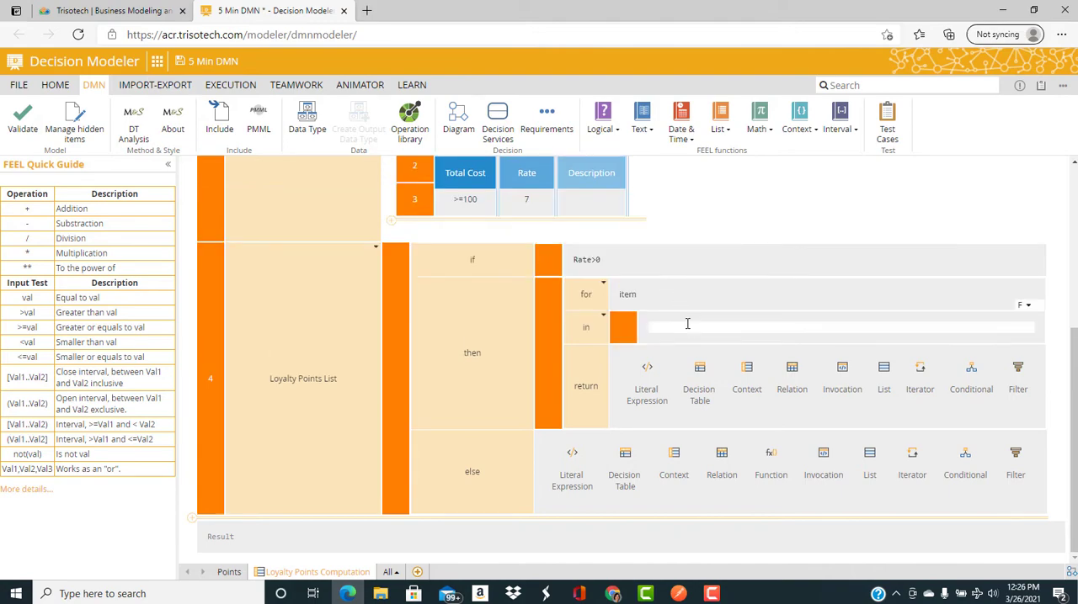
type("Shopping Cart.i")
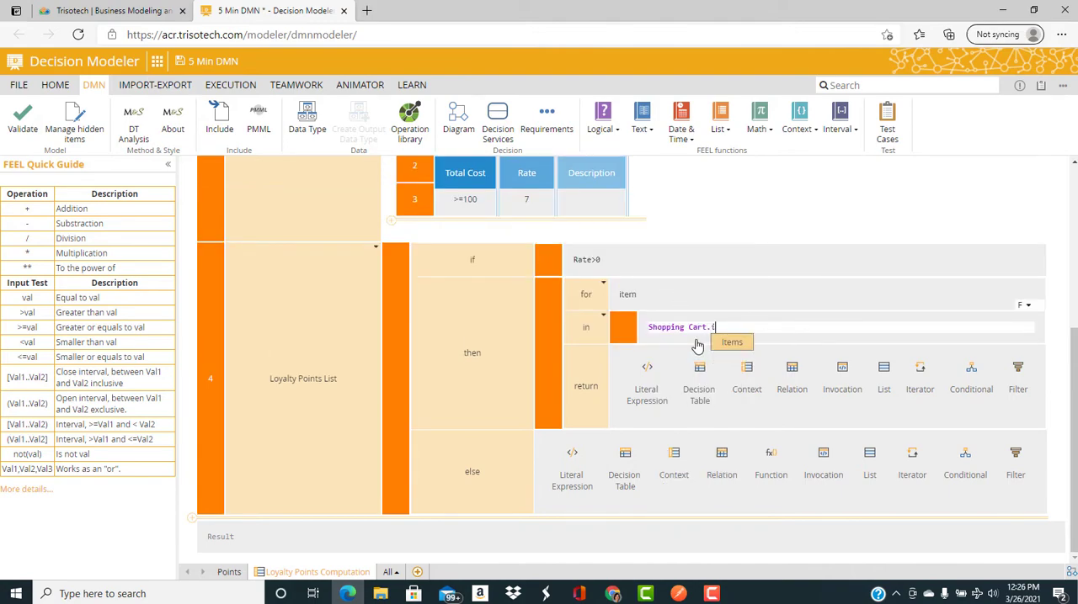
left_click(731, 342)
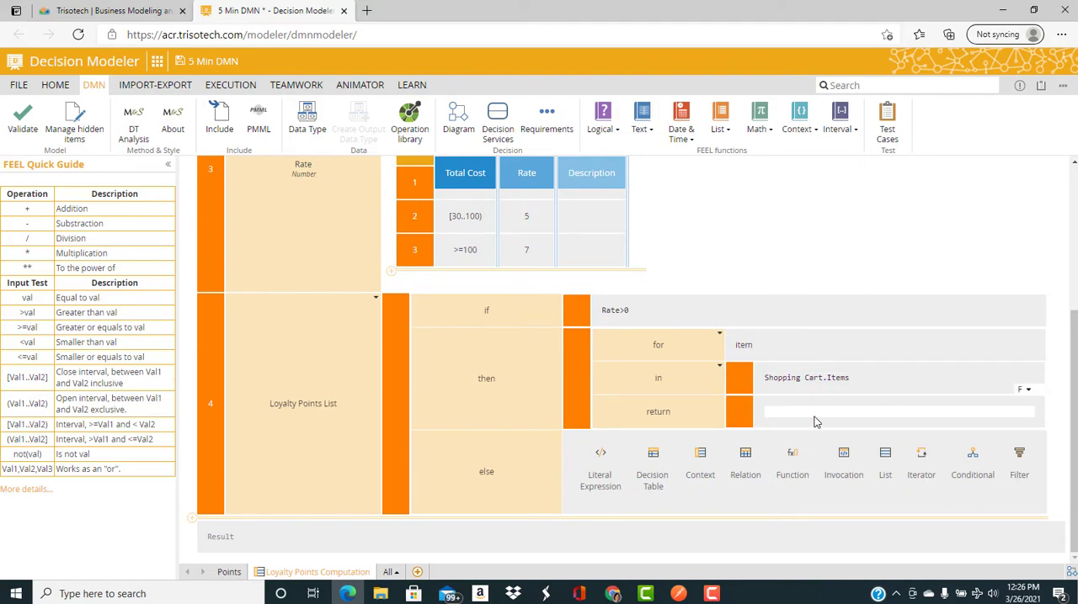
- Return floor(item.Unit Cost)*item.Quantity*Rate, else [], and add Loyalty Points summing the list
type("floor()")
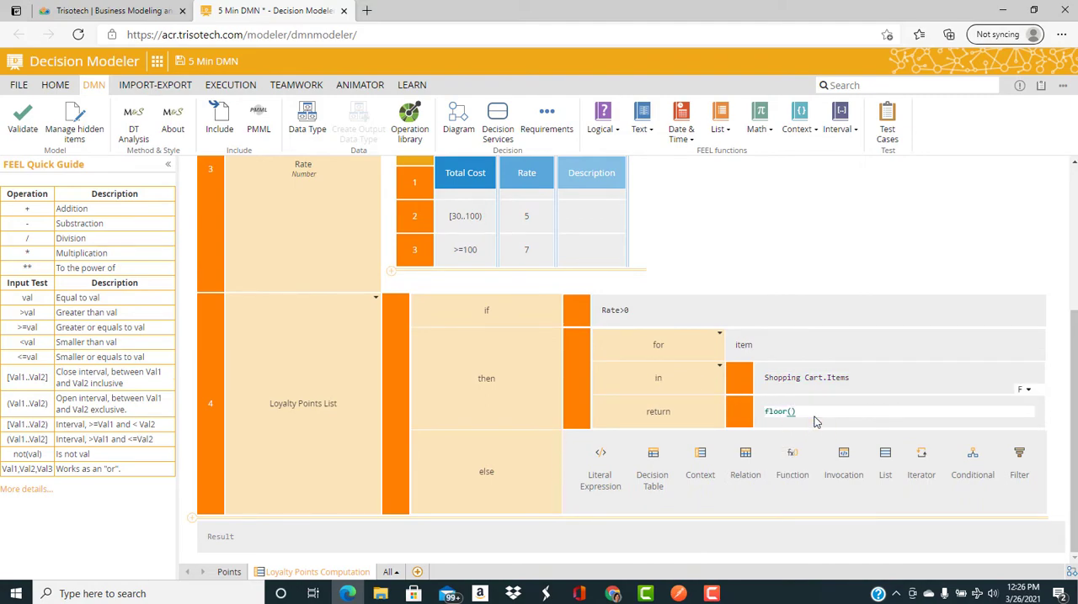
left_click(789, 412)
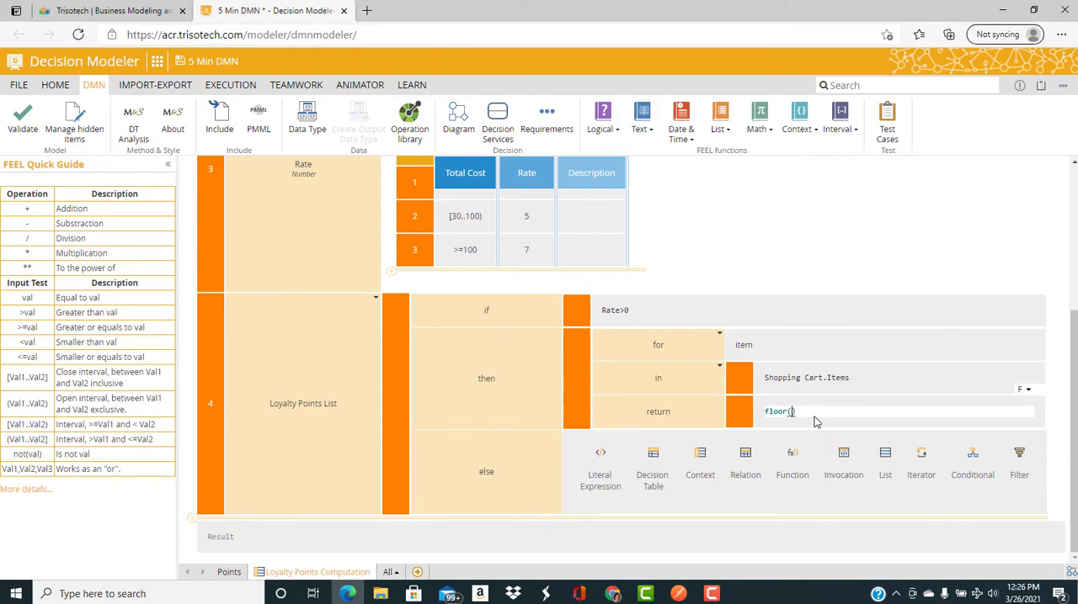
type("item.u")
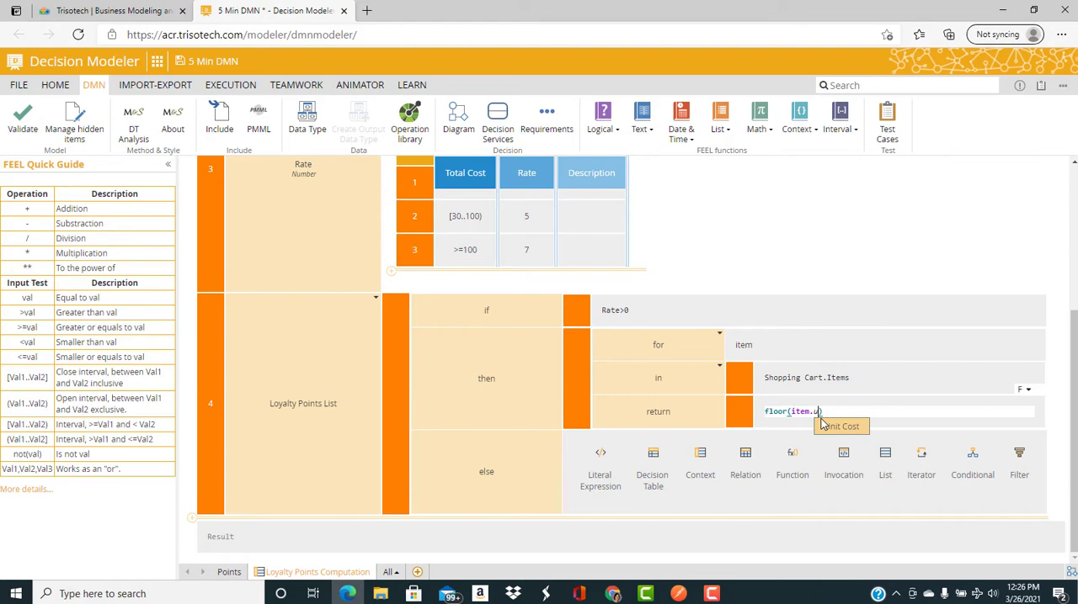
left_click(839, 426)
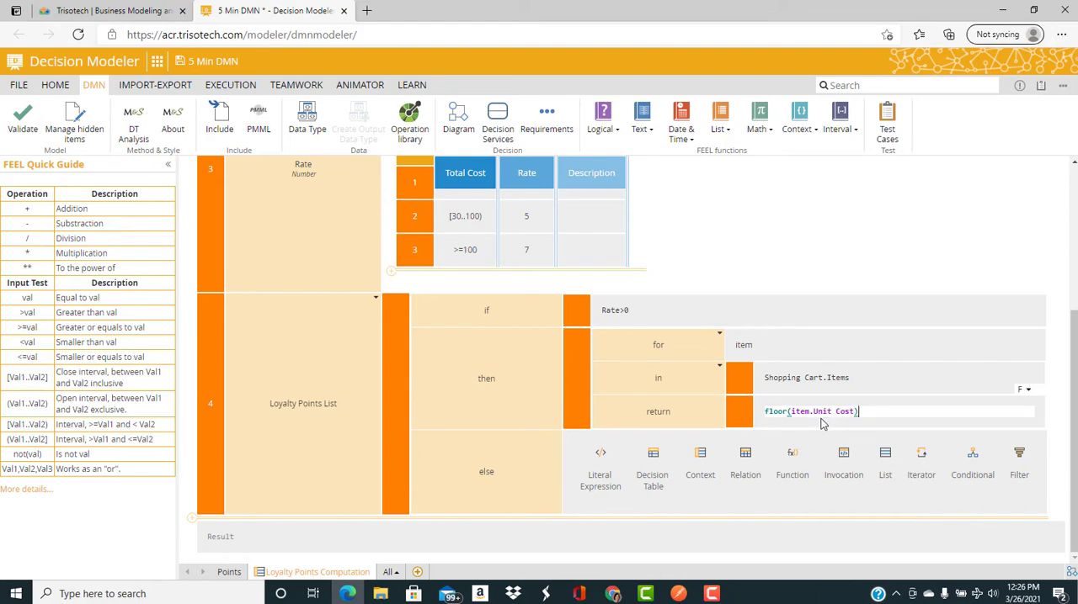
type("*item.")
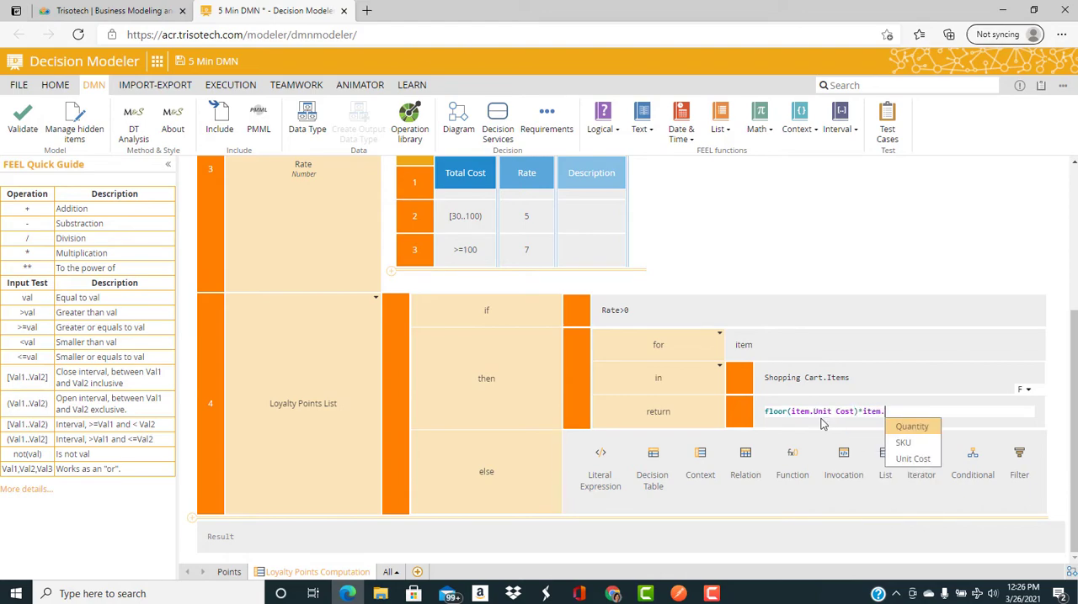
left_click(913, 426)
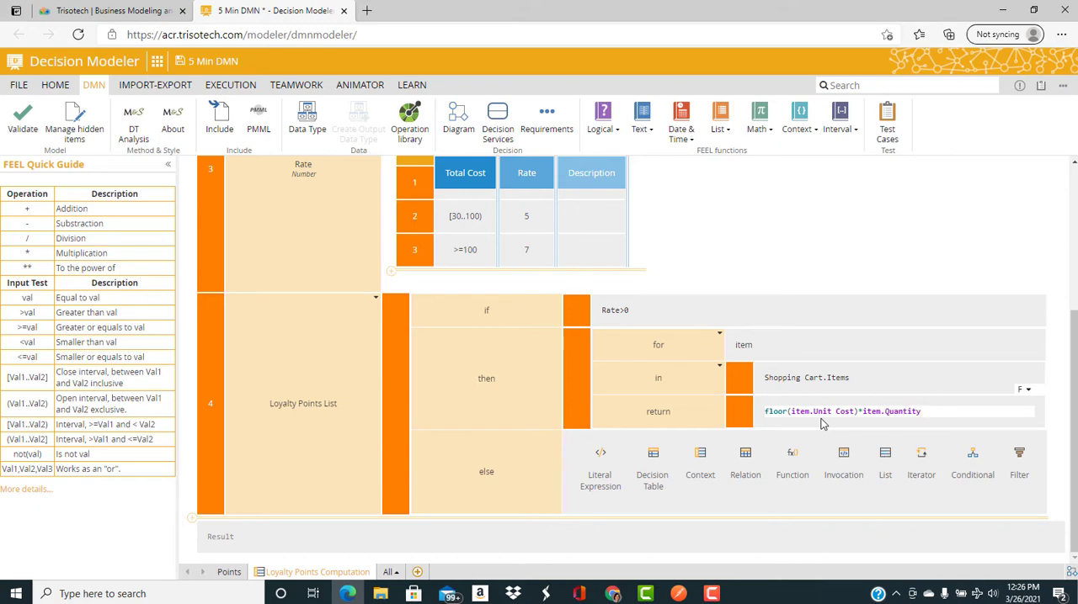
type("*Rate")
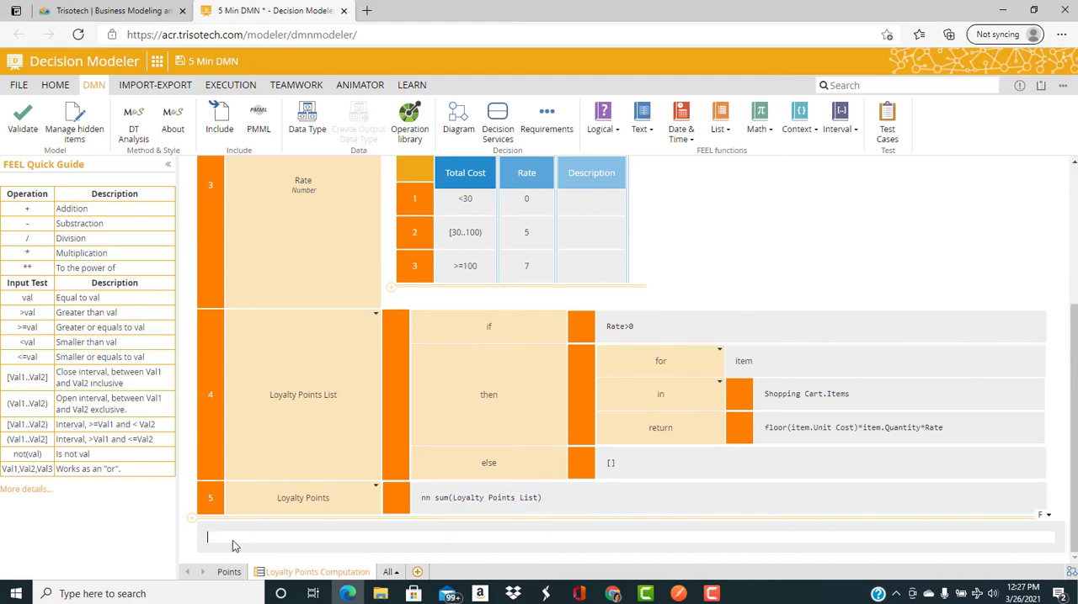
type("Loyalty Points")
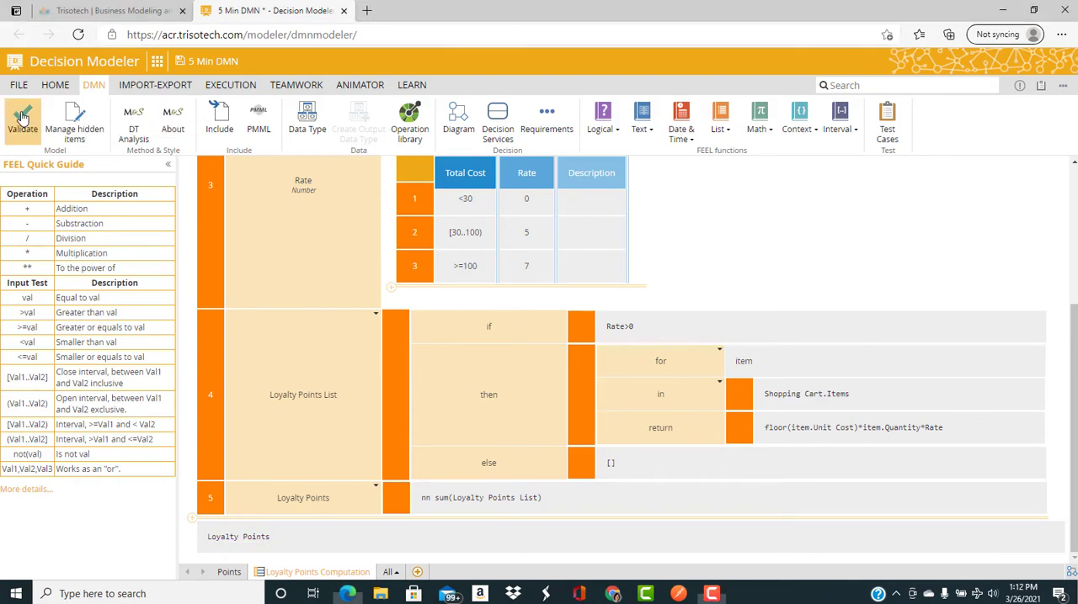
- Validate the DMN model and confirm the Log Viewer reports no issues
left_click(22, 121)
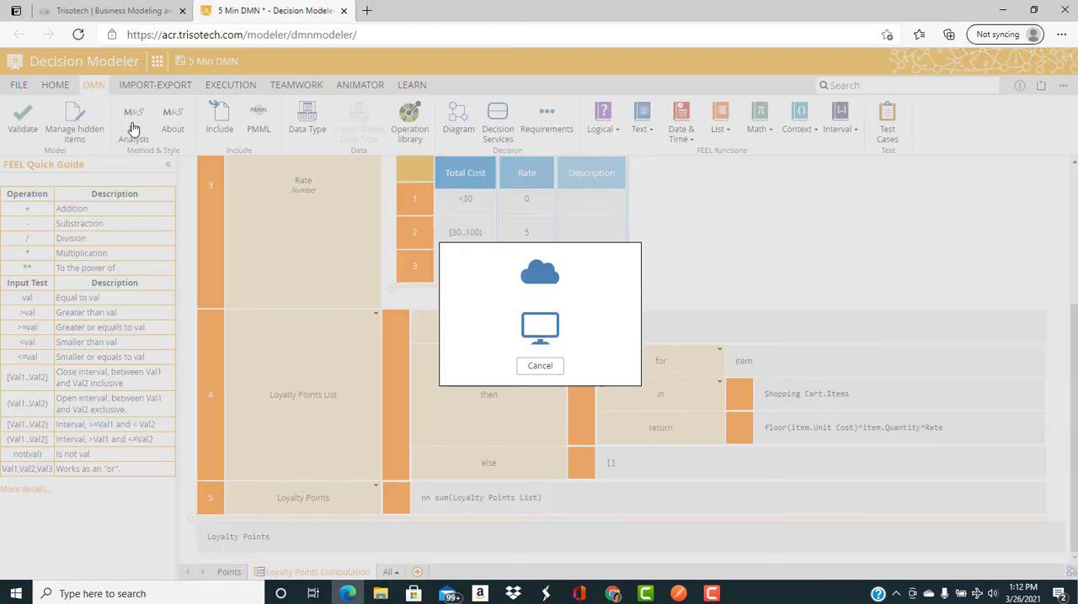
left_click(133, 118)
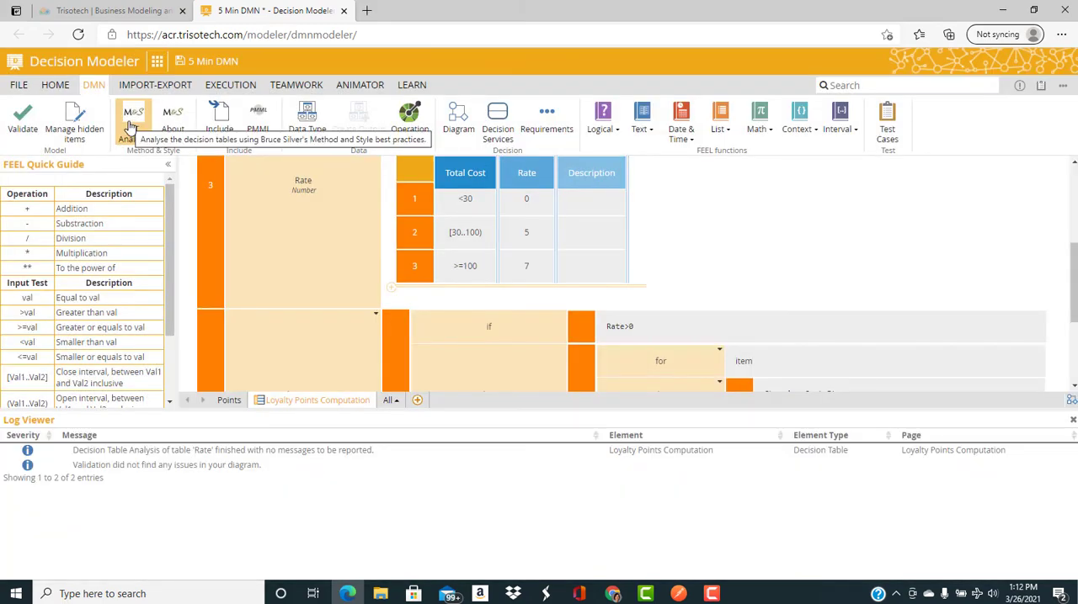
mouse_move(242, 180)
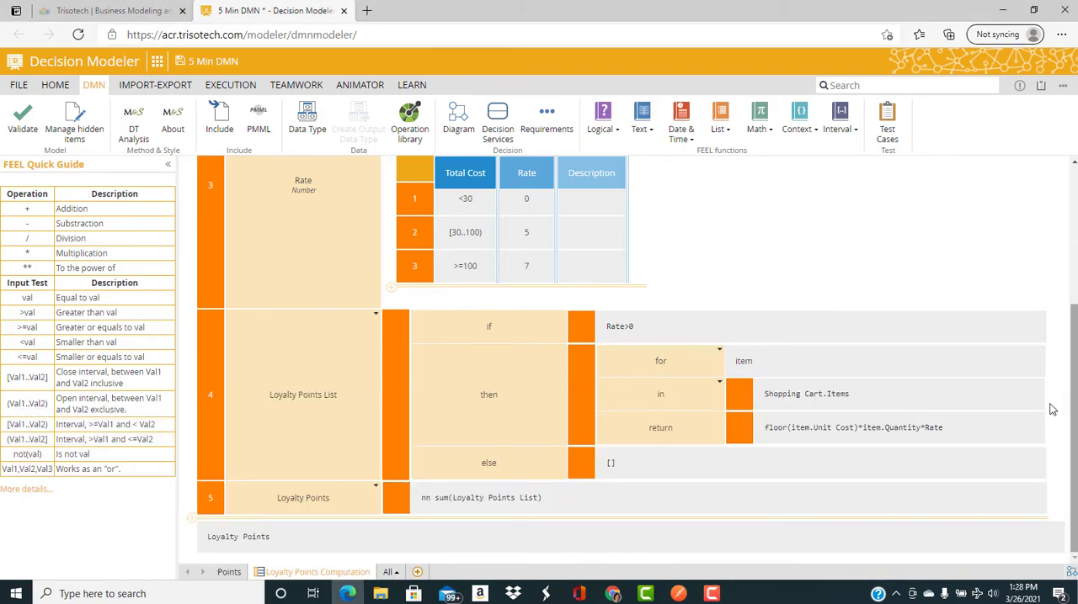
- Run a test with a two-item shopping cart and get Loyalty Points Computation of 250
left_click(229, 84)
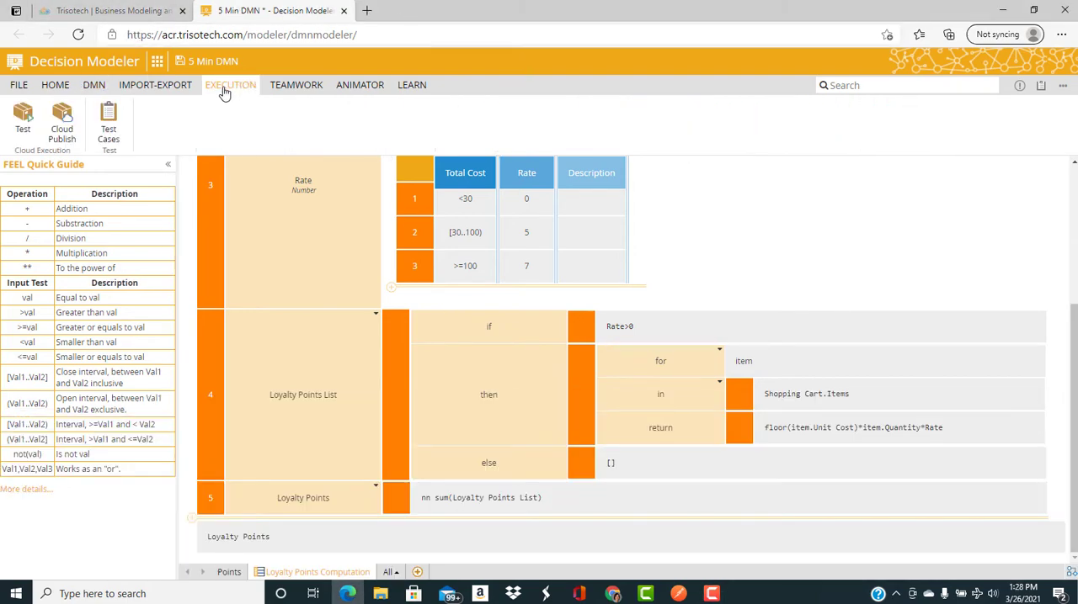
left_click(24, 118)
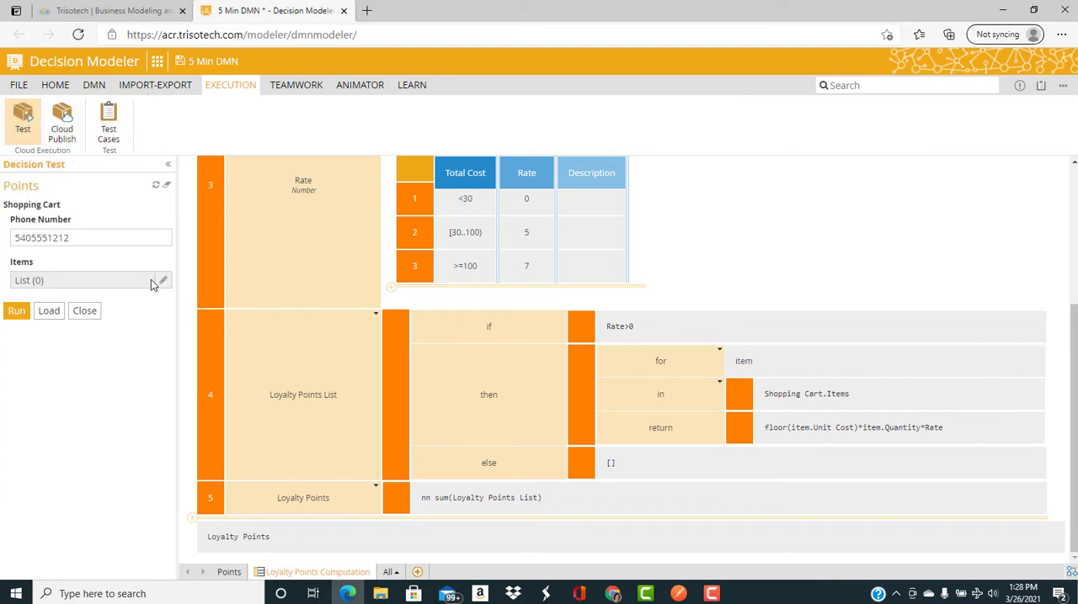
left_click(162, 279)
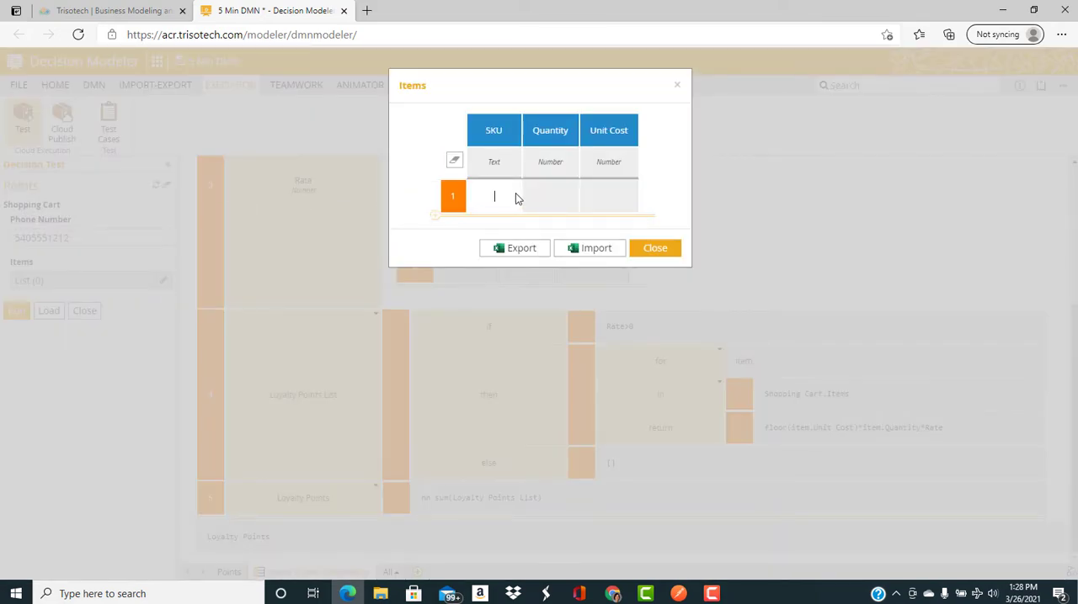
type("111")
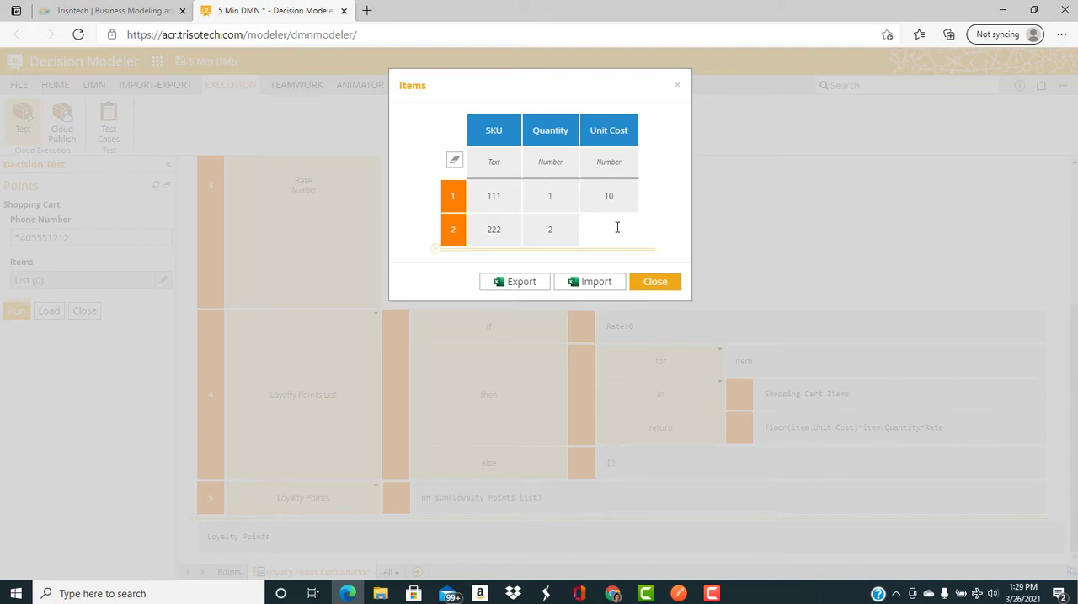
left_click(653, 281)
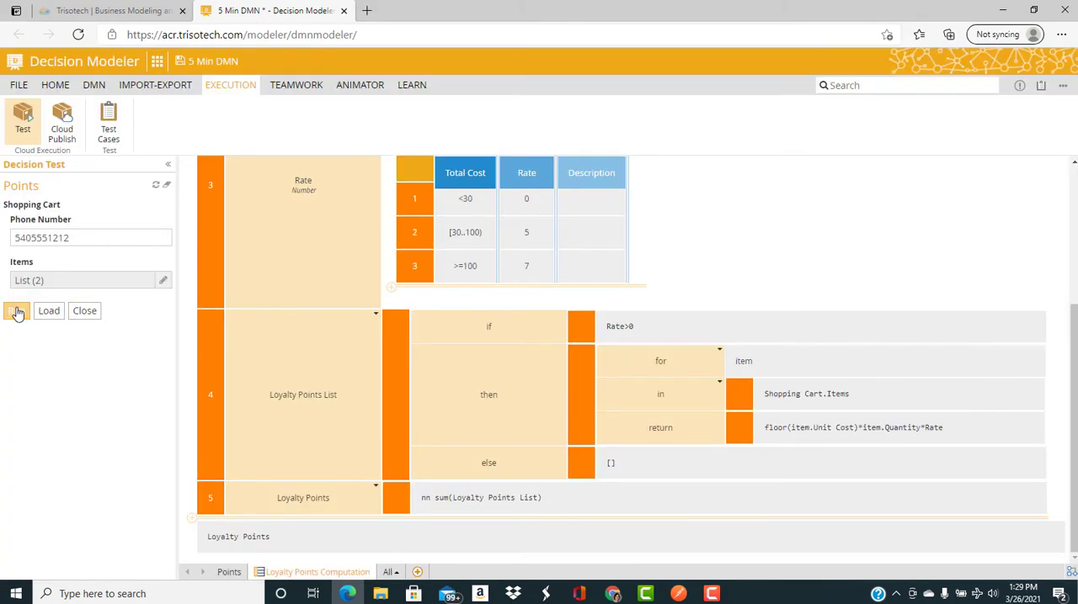
left_click(47, 310)
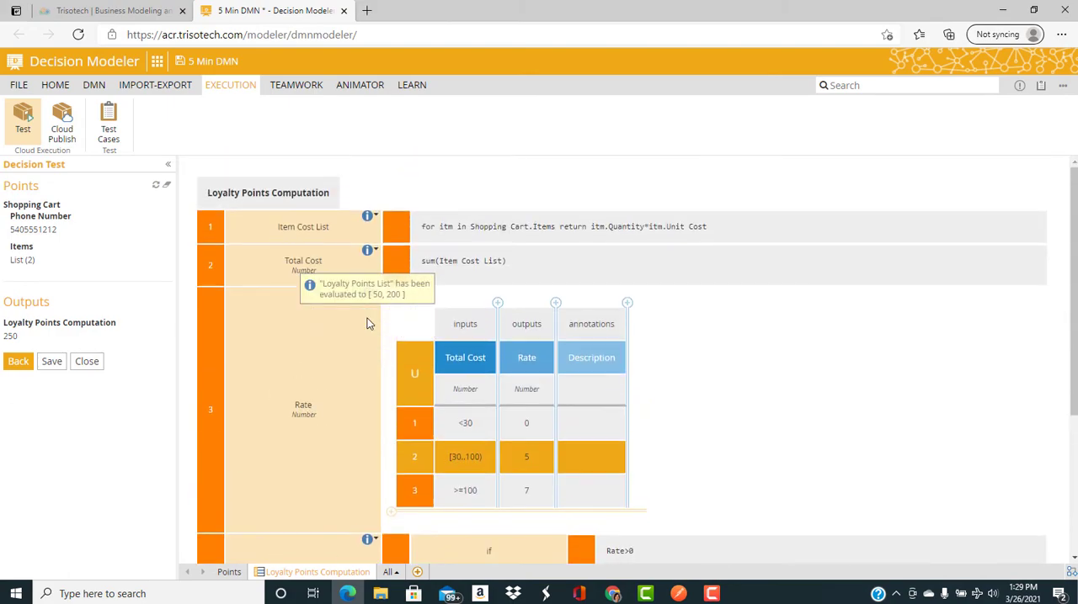
mouse_move(633, 468)
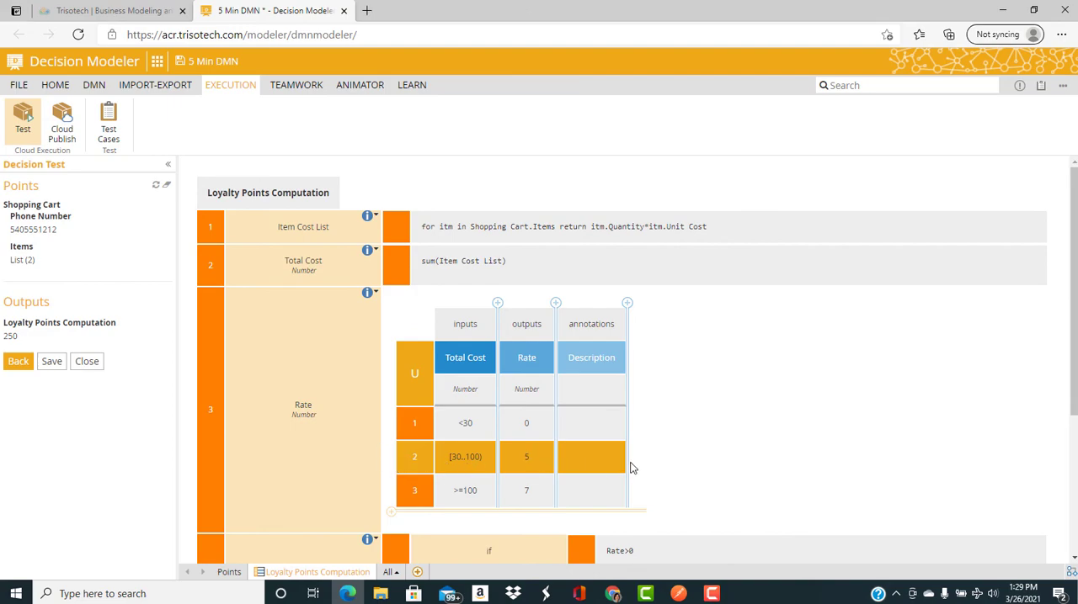
- Publish the 5 Min DMN model to the test environment as dmn/decision 1.0 and fetch its OpenAPI definition
left_click(60, 121)
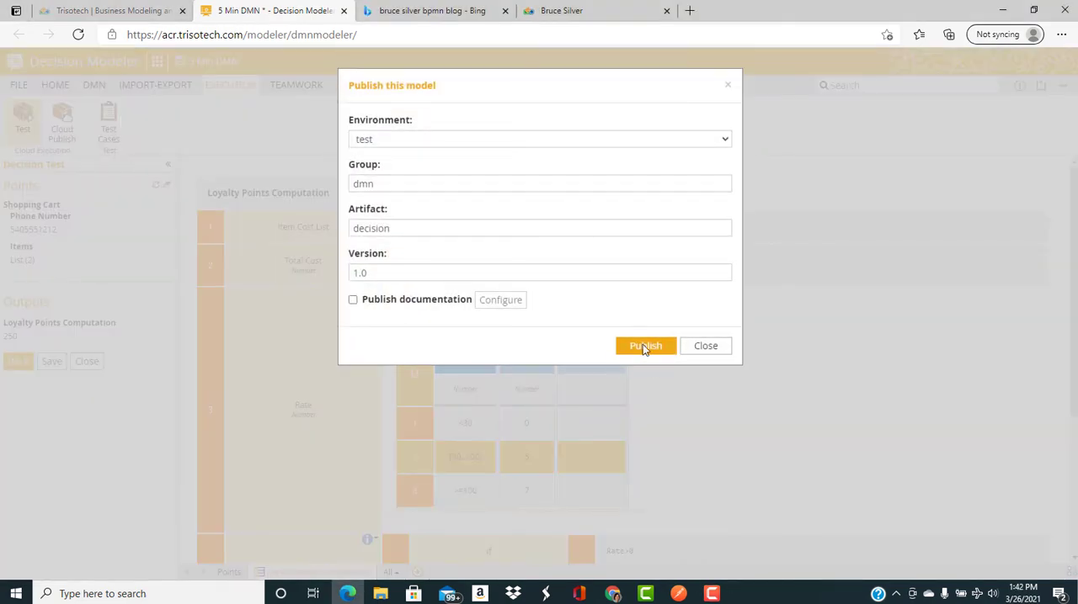
left_click(645, 345)
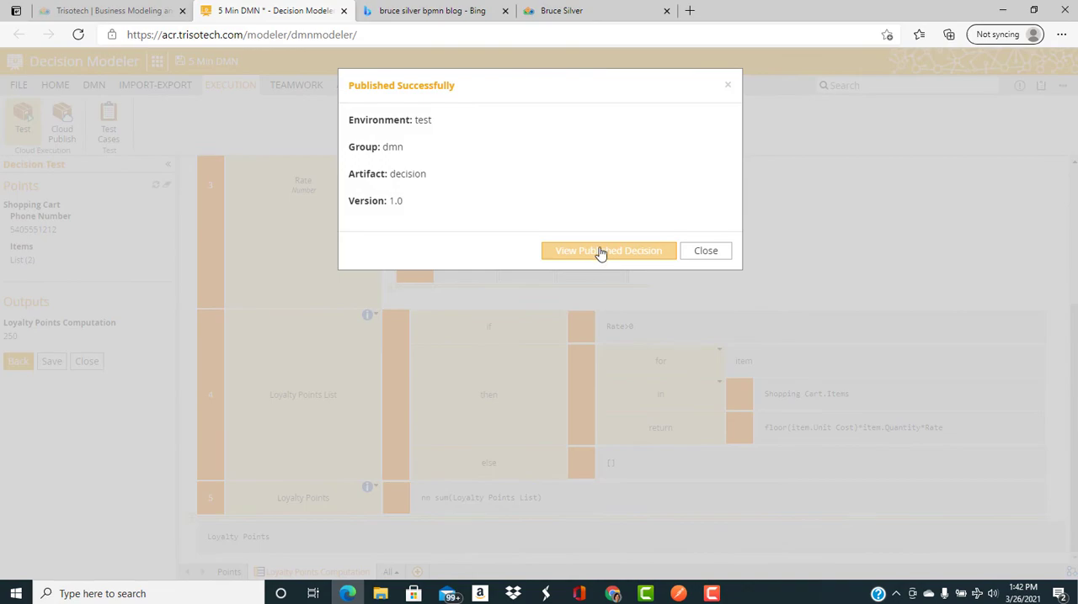
left_click(608, 251)
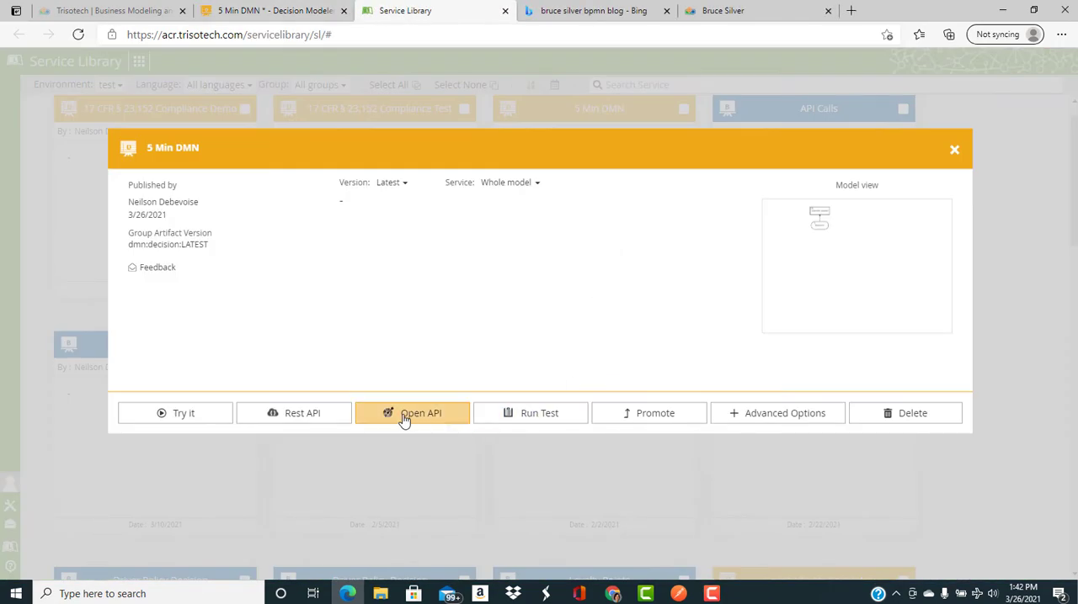
left_click(411, 413)
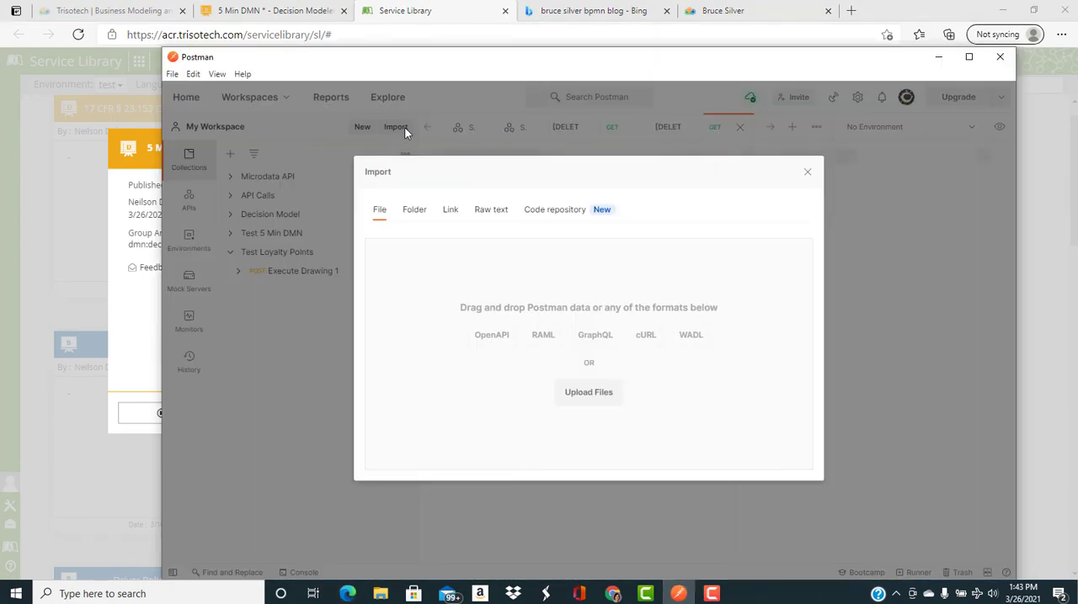
- Import the 5 Min DMN OpenAPI into Postman and open the Execute 5 Min DMN POST request
left_click(588, 391)
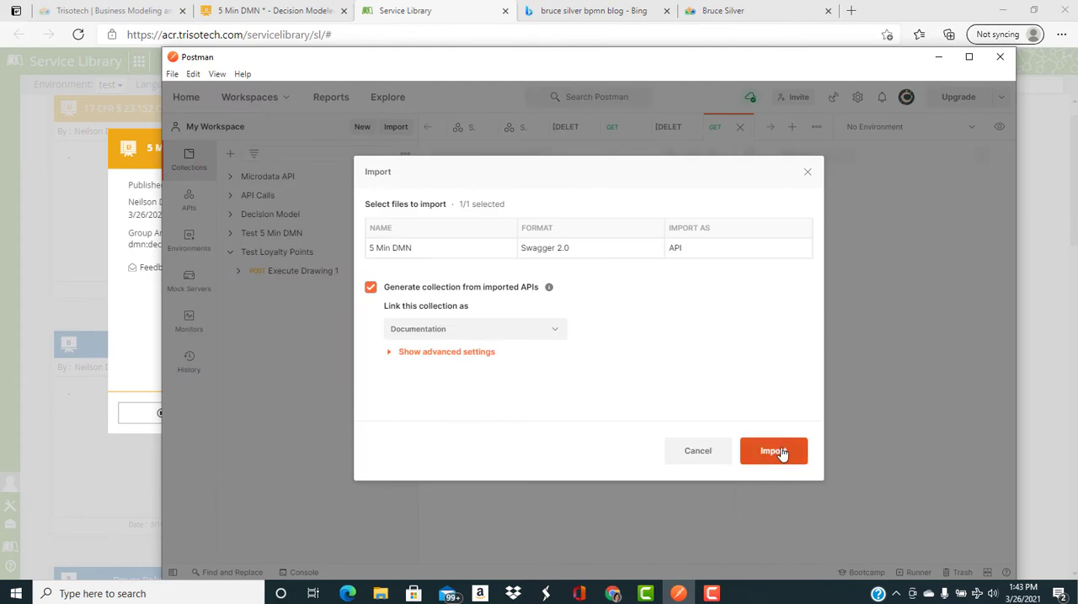
left_click(771, 451)
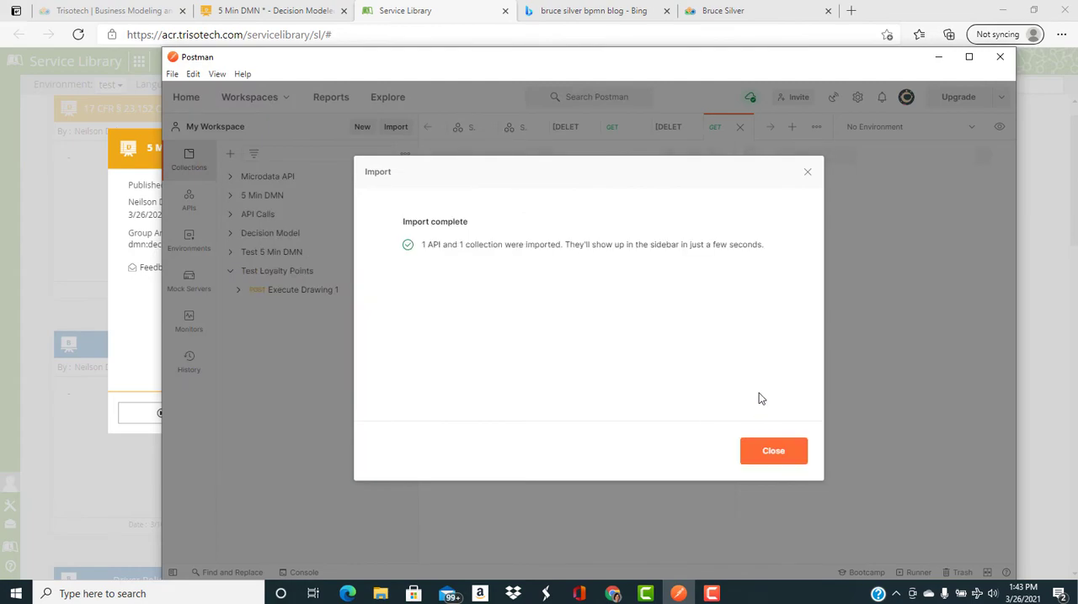
left_click(771, 452)
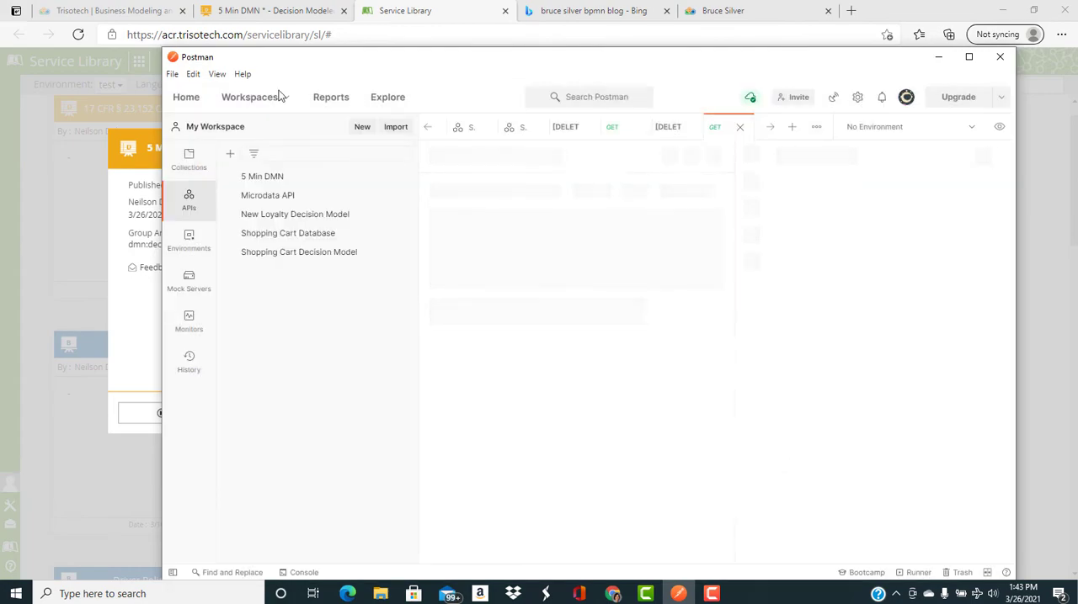
left_click(189, 158)
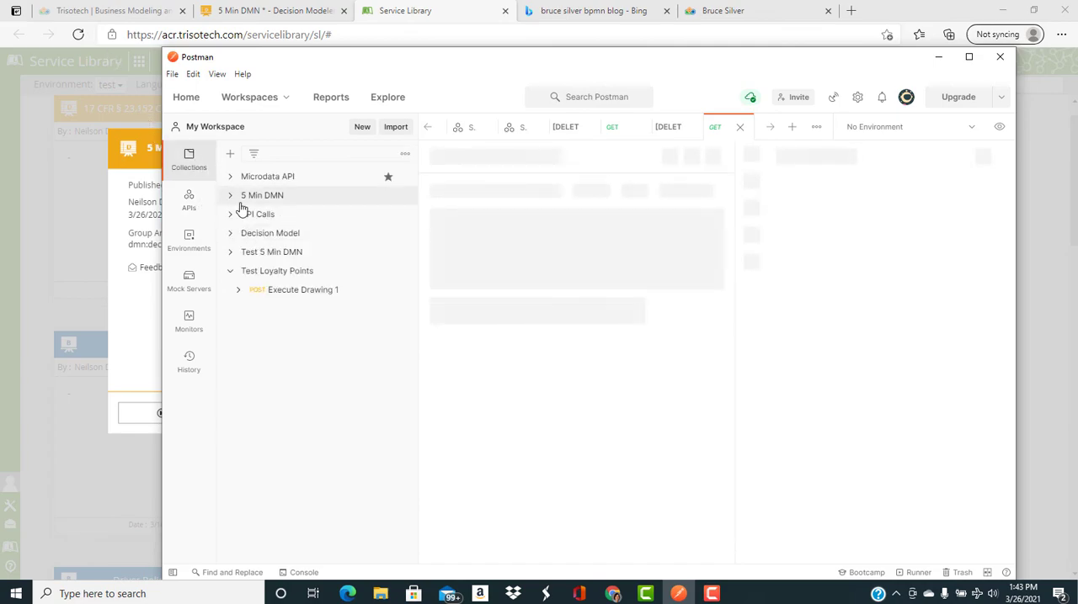
left_click(229, 195)
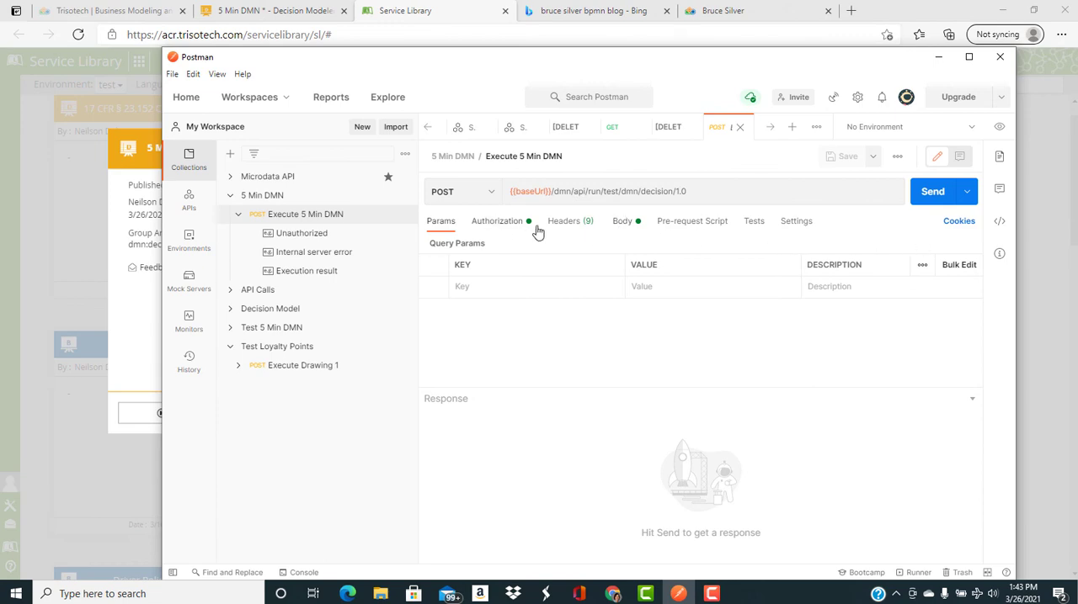
- Check the bearer token and JSON body, send the request, and receive 200 OK with Loyalty Points 250
left_click(496, 221)
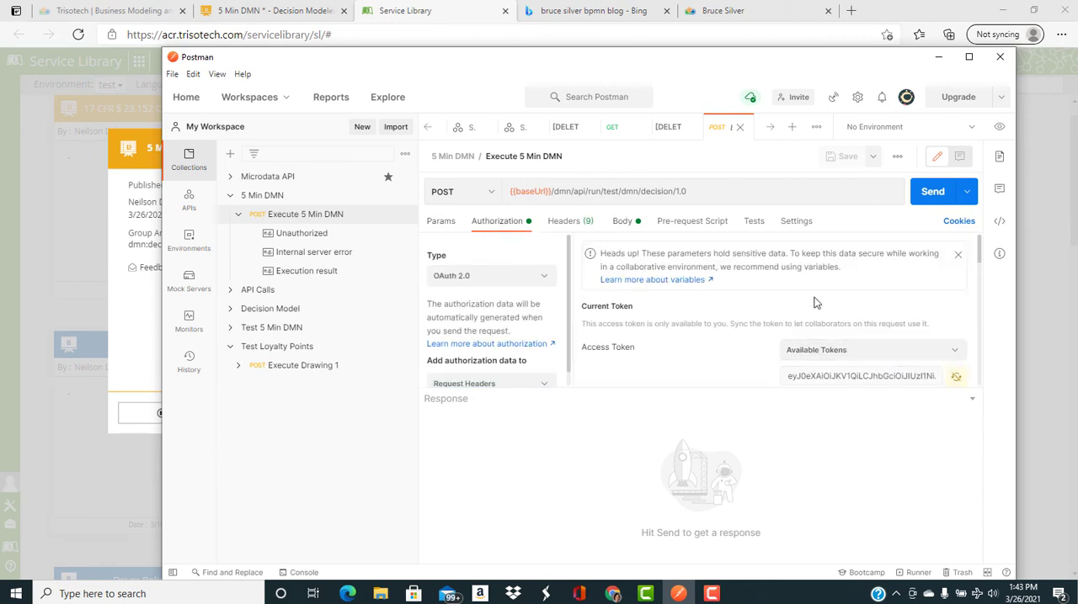
left_click(623, 220)
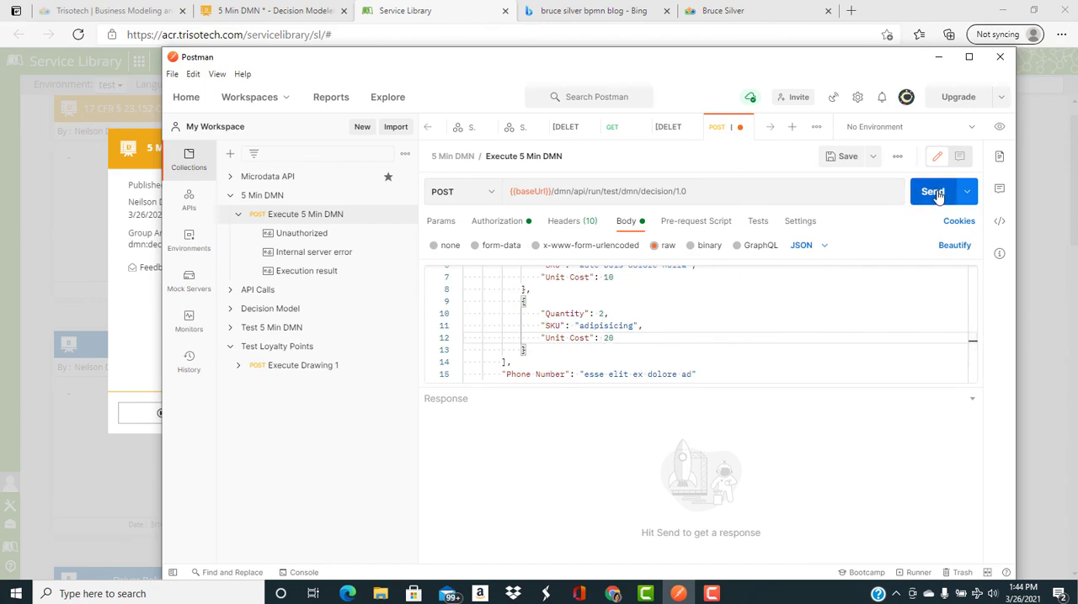
left_click(932, 192)
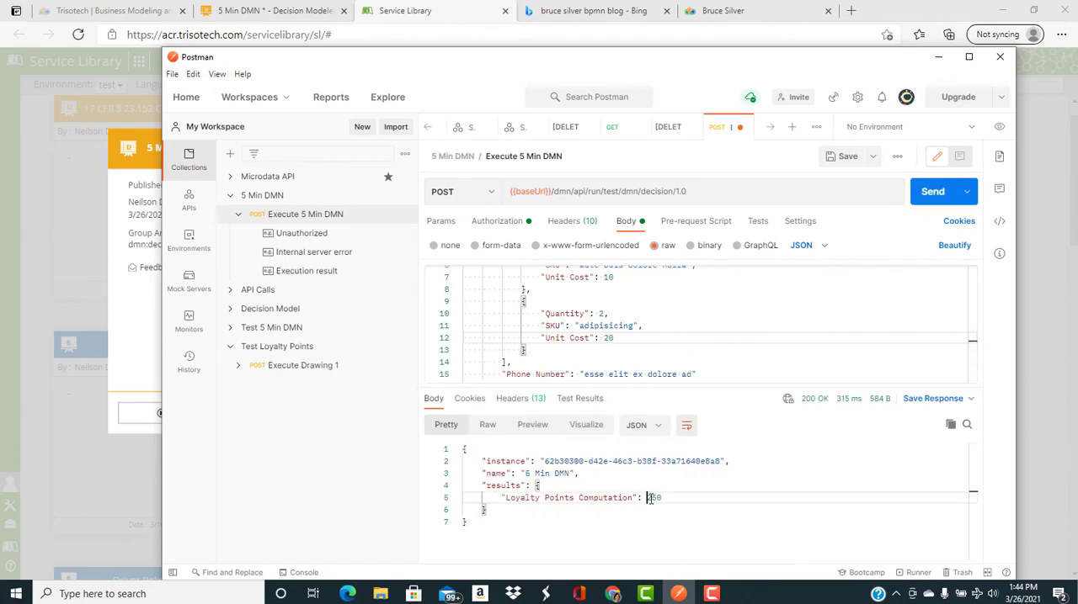